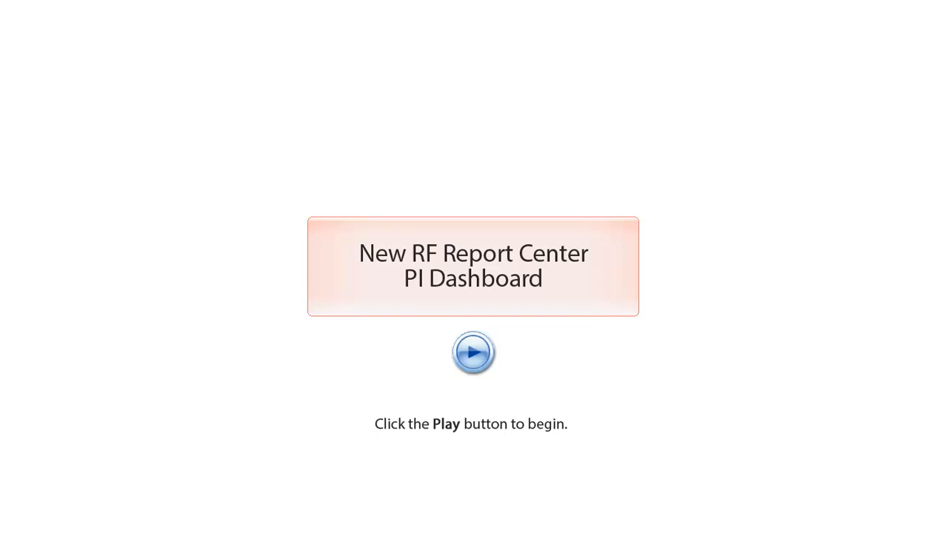
Start the tutorial and list the available dashboards from the header menu
{"action": "left_click", "coordinate": [471, 352]}
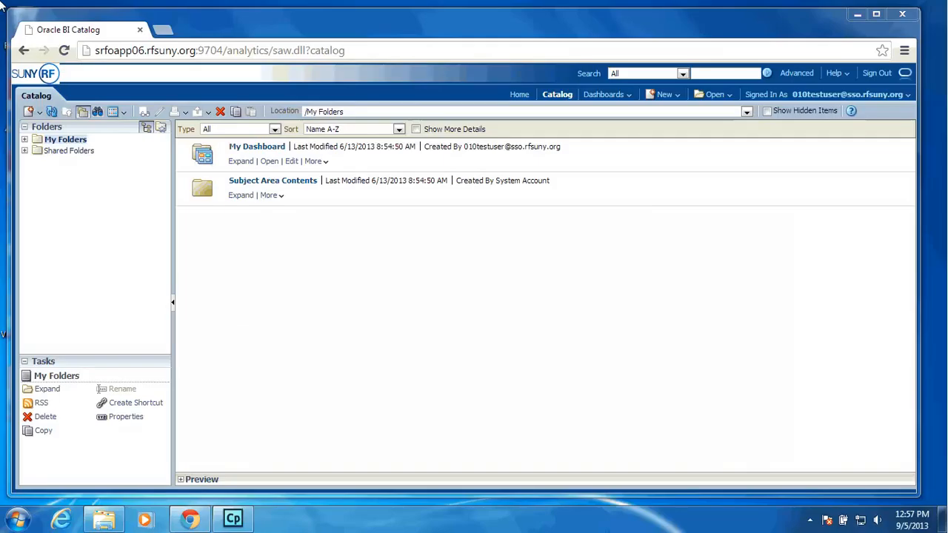
{"action": "mouse_move", "coordinate": [409, 23]}
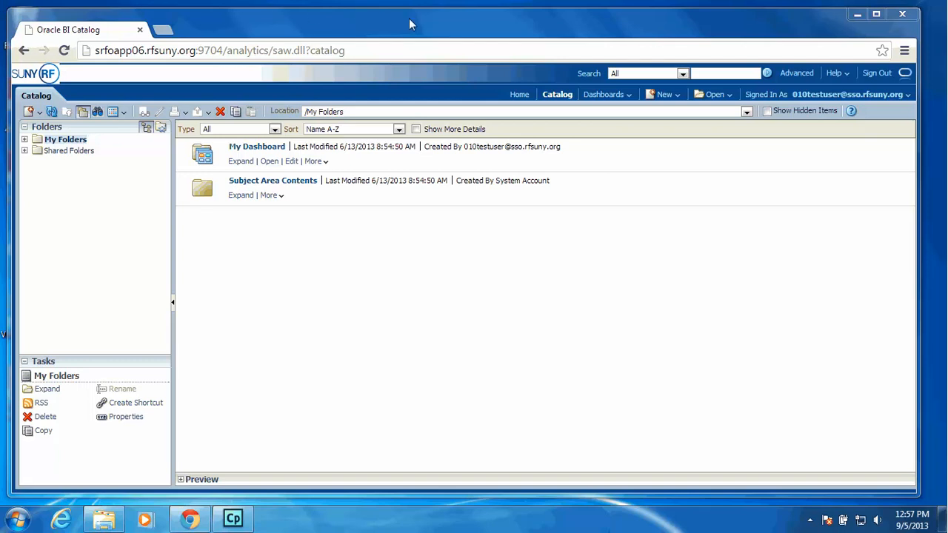
{"action": "left_click", "coordinate": [604, 95]}
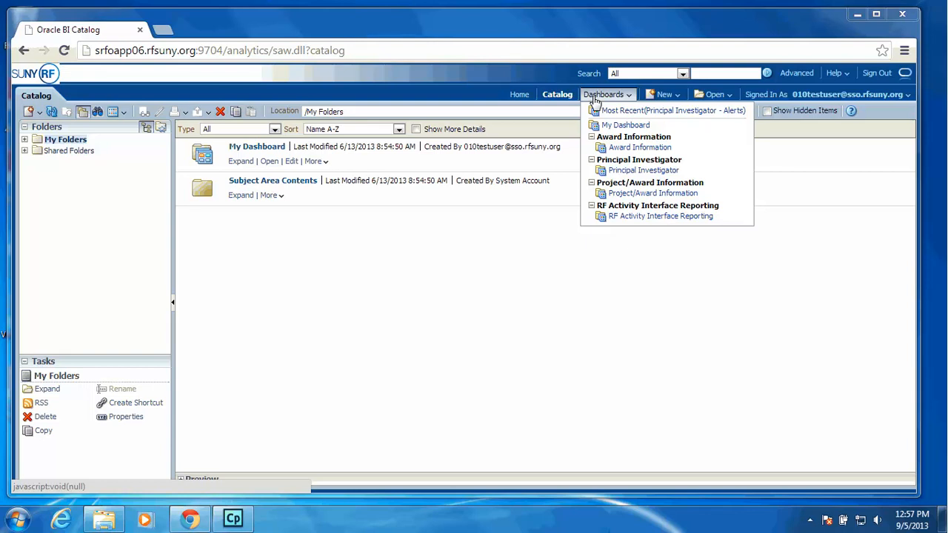
{"action": "mouse_move", "coordinate": [642, 170]}
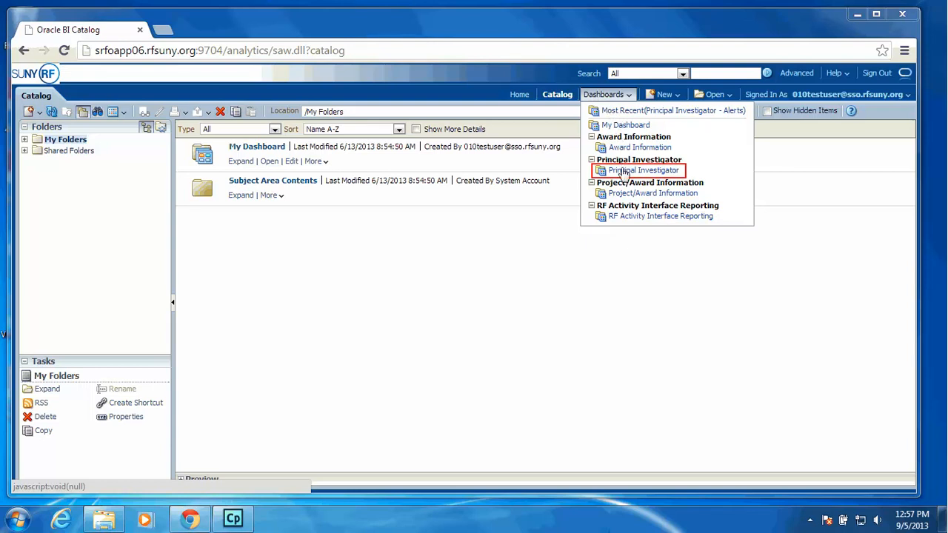
Go to the Principal Investigator dashboard and its My Proposals page
{"action": "left_click", "coordinate": [645, 170]}
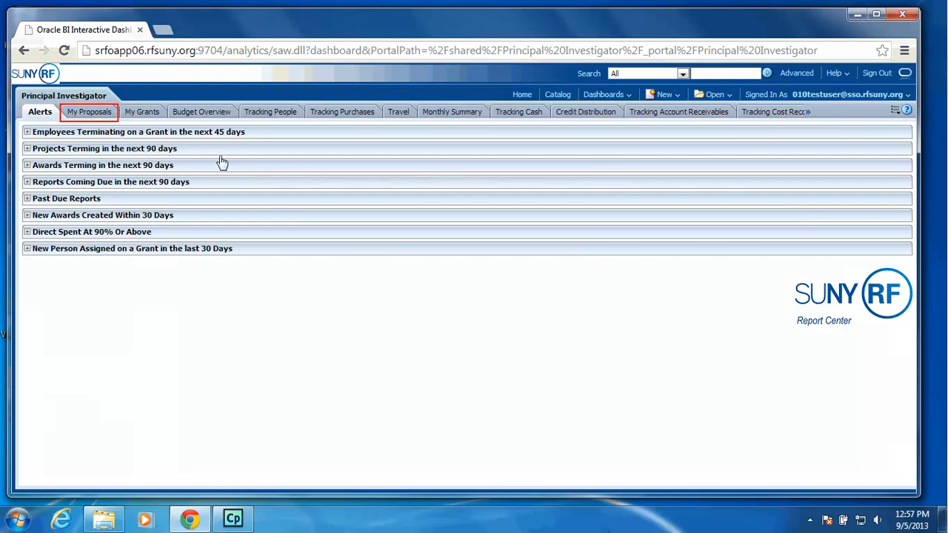
{"action": "left_click", "coordinate": [89, 111]}
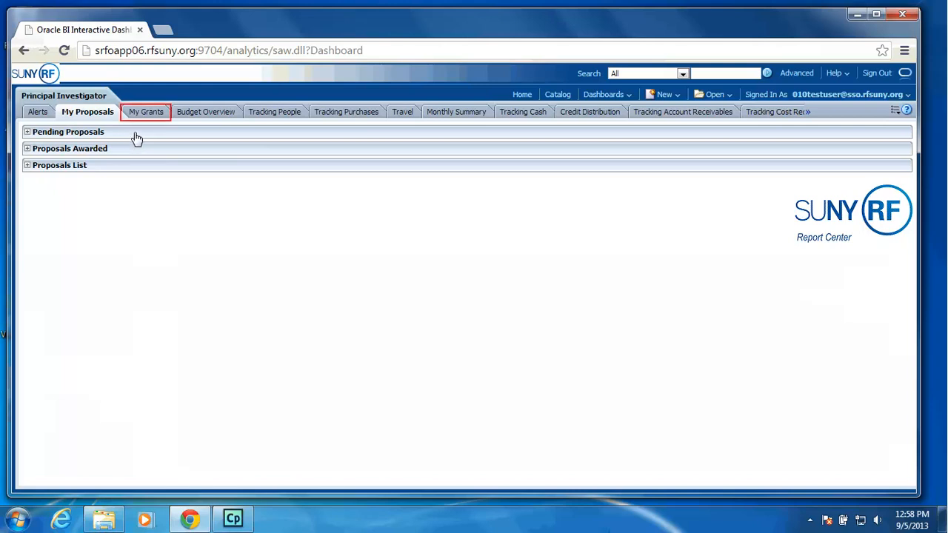
On My Grants, expand the Award report and review its Direct, Indirect and Direct & Indirect view options
{"action": "left_click", "coordinate": [145, 111]}
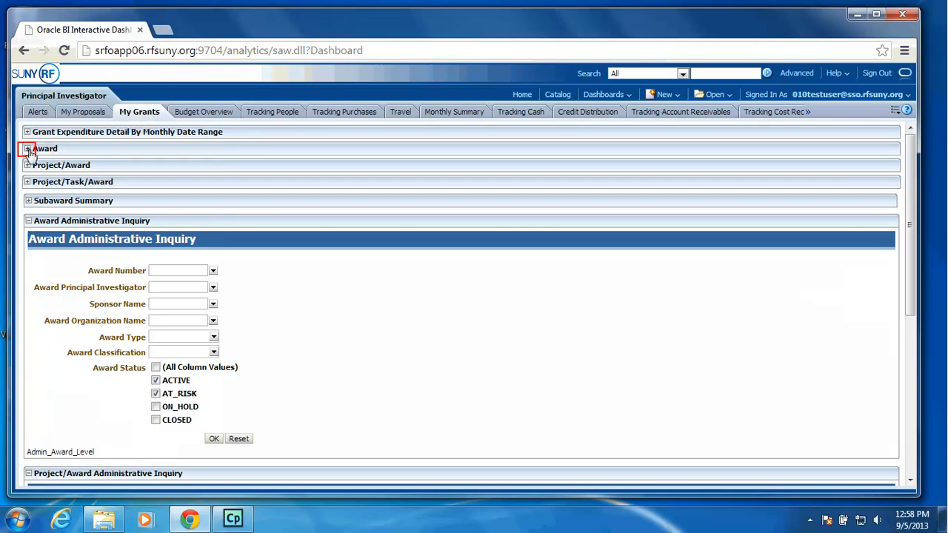
{"action": "left_click", "coordinate": [26, 149]}
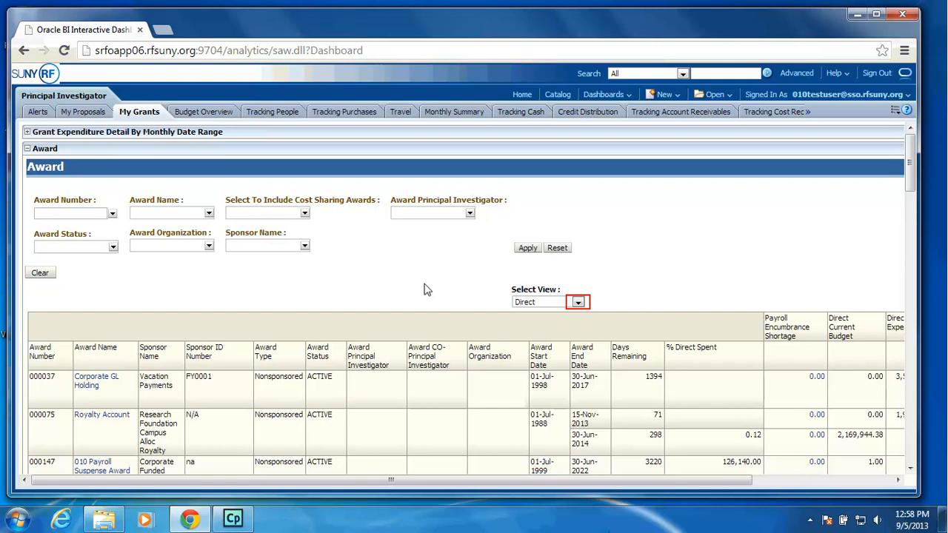
{"action": "left_click", "coordinate": [578, 303]}
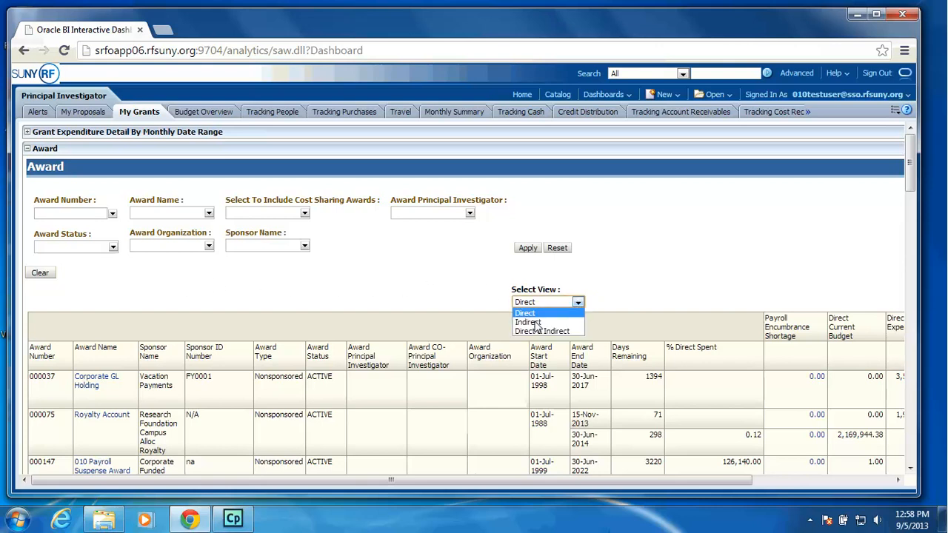
{"action": "mouse_move", "coordinate": [528, 321]}
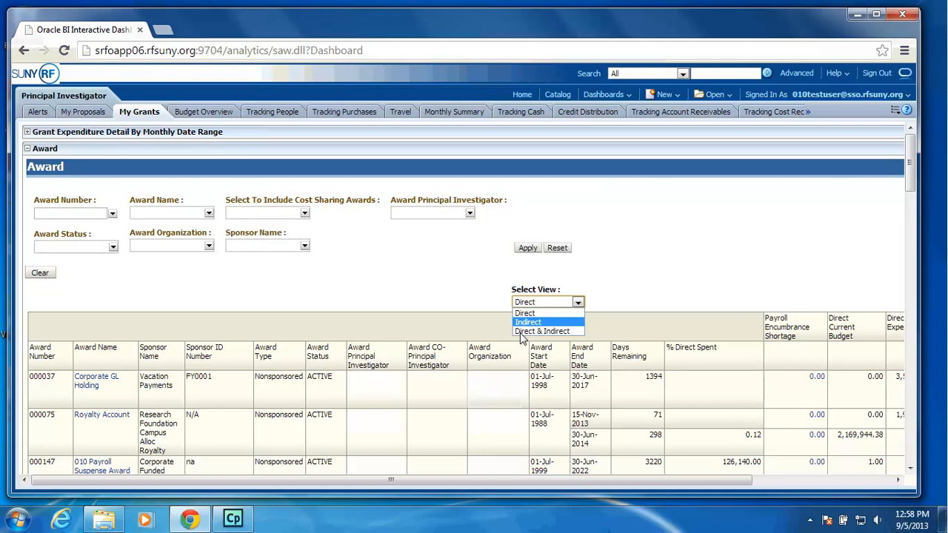
{"action": "mouse_move", "coordinate": [538, 332]}
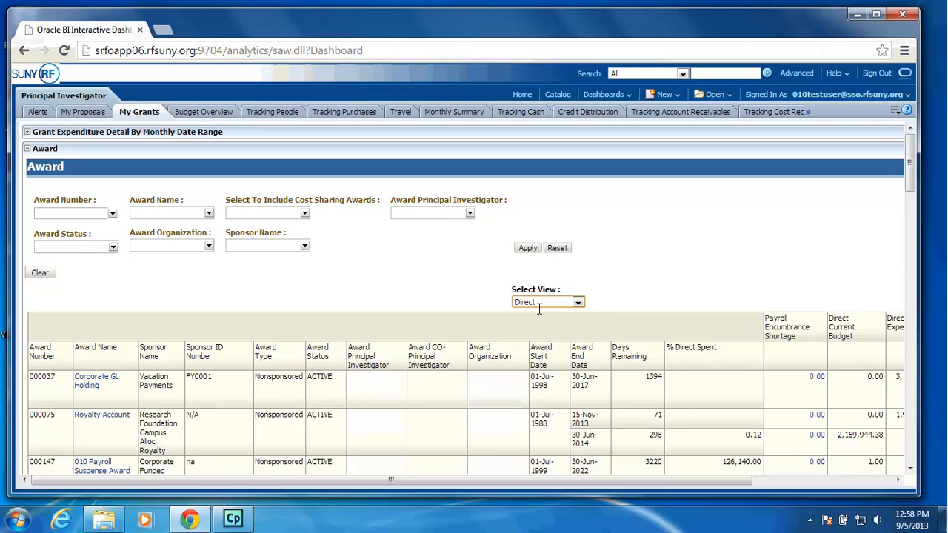
Filter the Award report to award number 65431 and view its Direct Available Balance of 21,929.75
{"action": "left_click", "coordinate": [68, 213]}
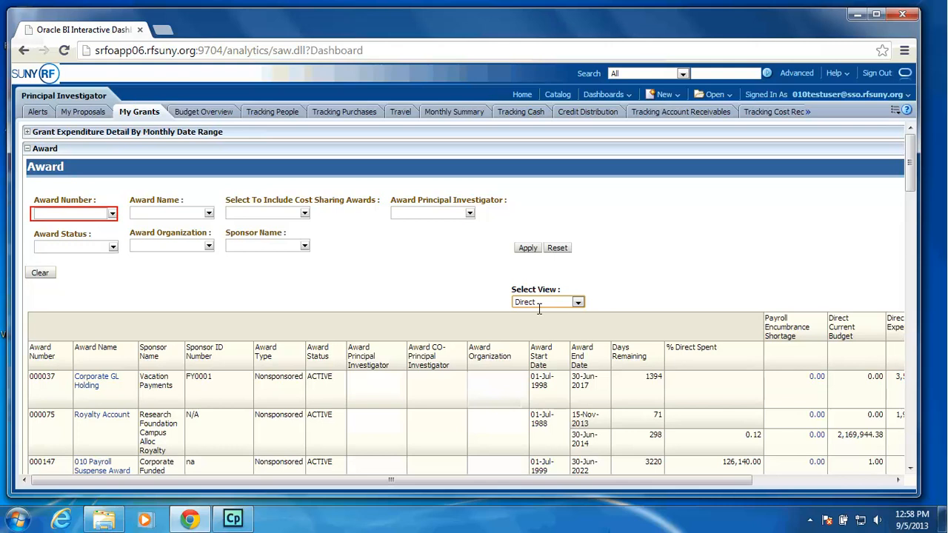
{"action": "left_click", "coordinate": [66, 213]}
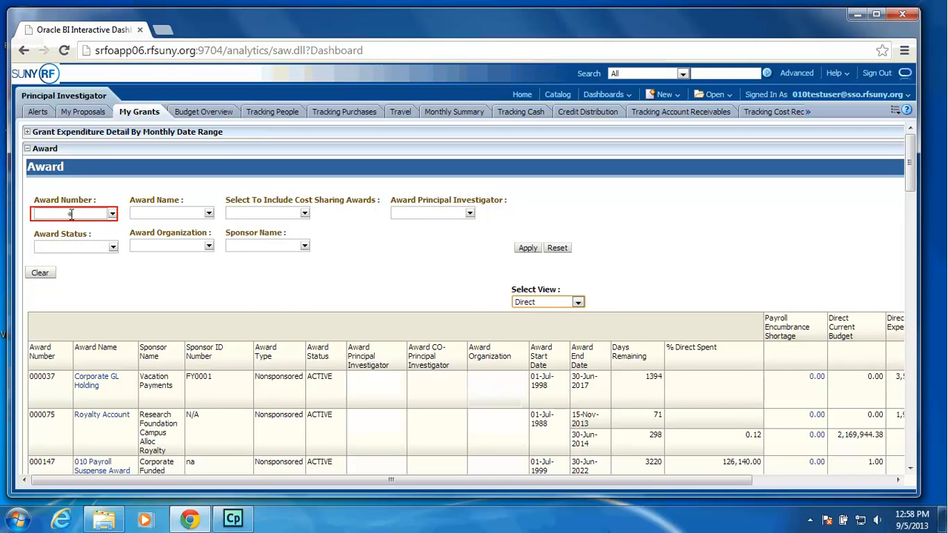
{"action": "type", "text": "6"}
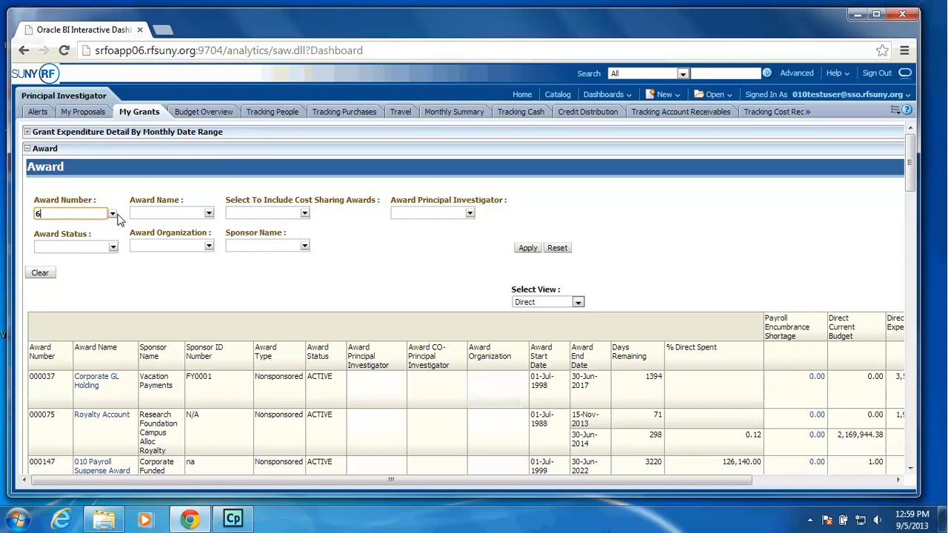
{"action": "type", "text": "5431"}
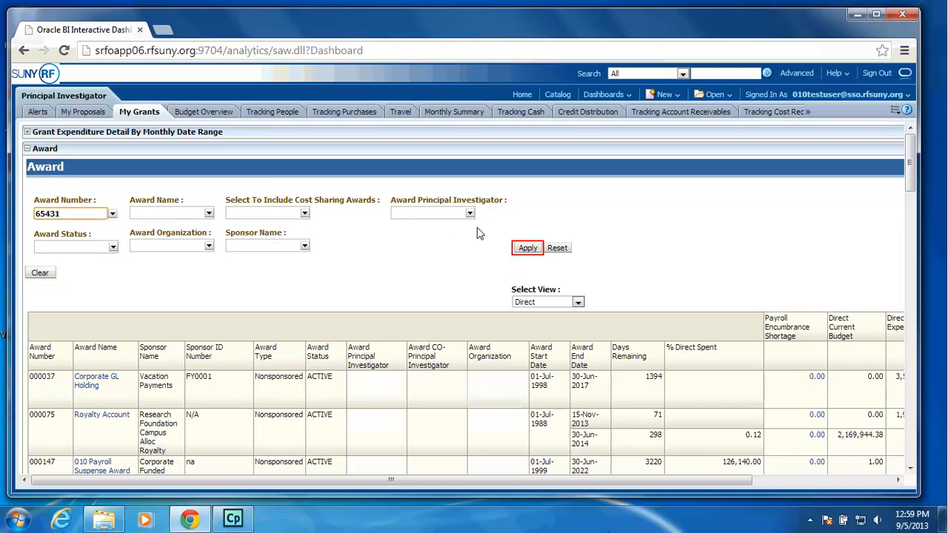
{"action": "left_click", "coordinate": [527, 247]}
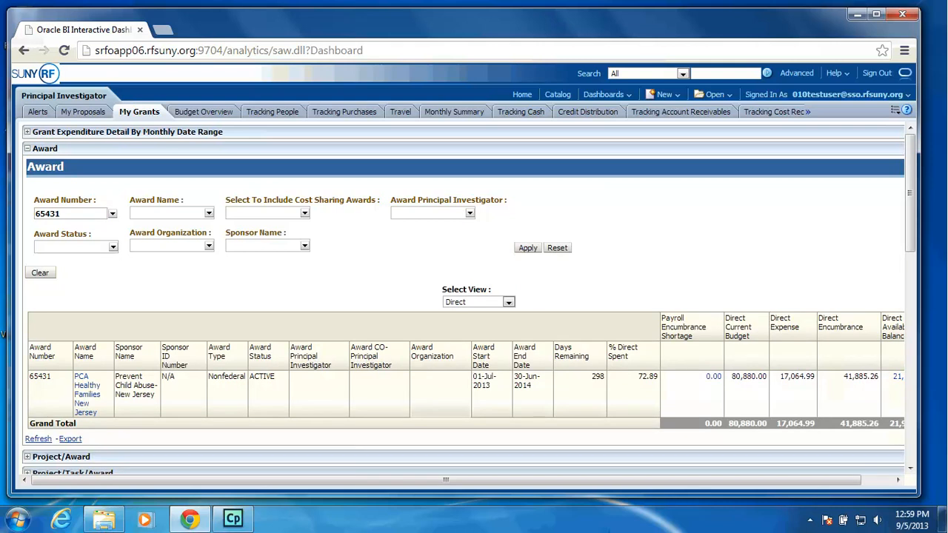
{"action": "mouse_move", "coordinate": [466, 276]}
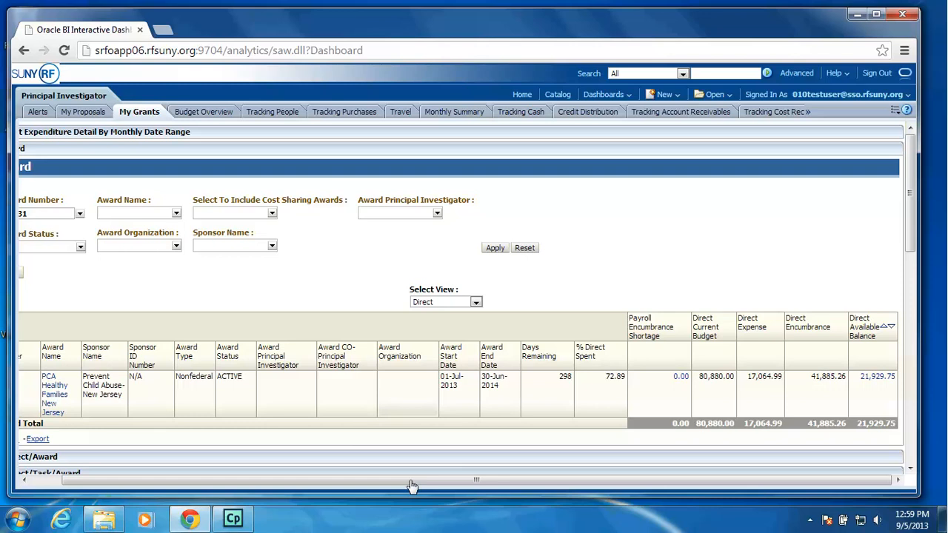
{"action": "left_click", "coordinate": [877, 376]}
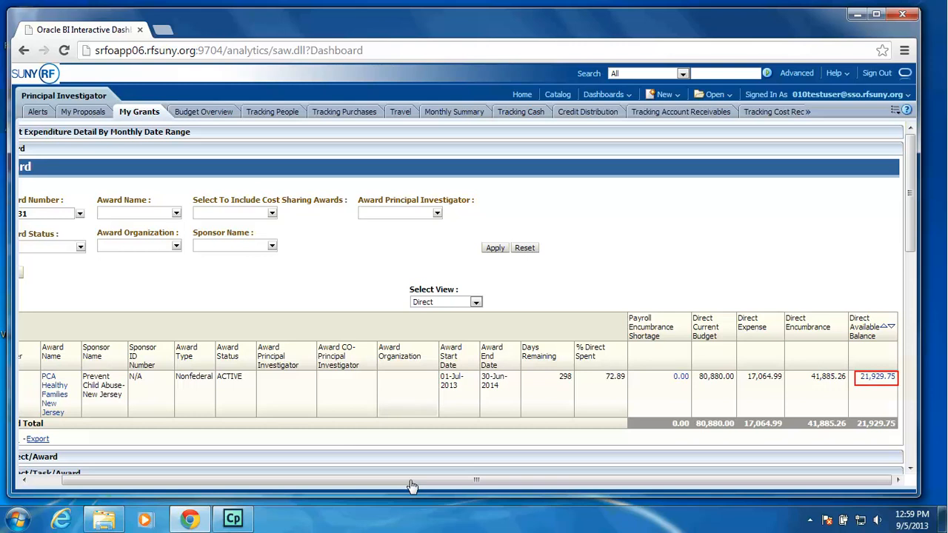
{"action": "mouse_move", "coordinate": [869, 402]}
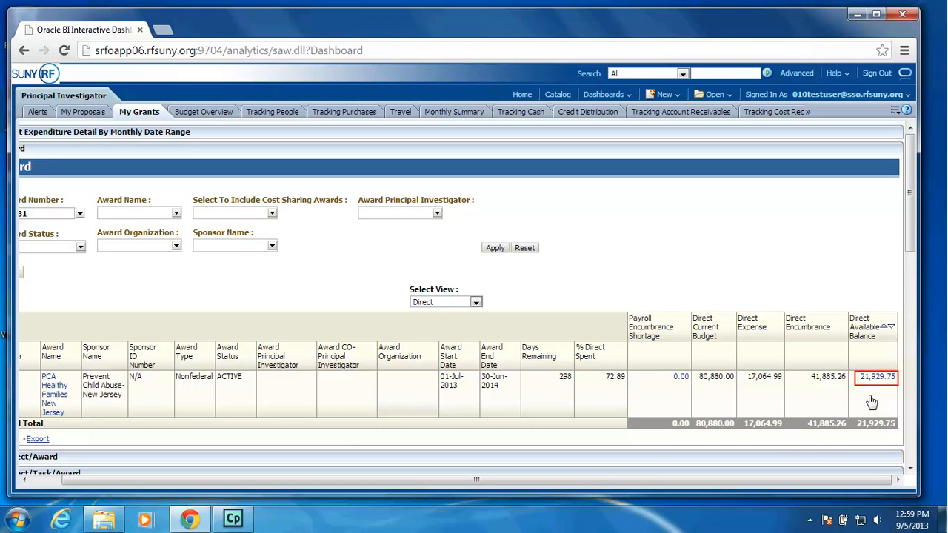
{"action": "left_click", "coordinate": [874, 378]}
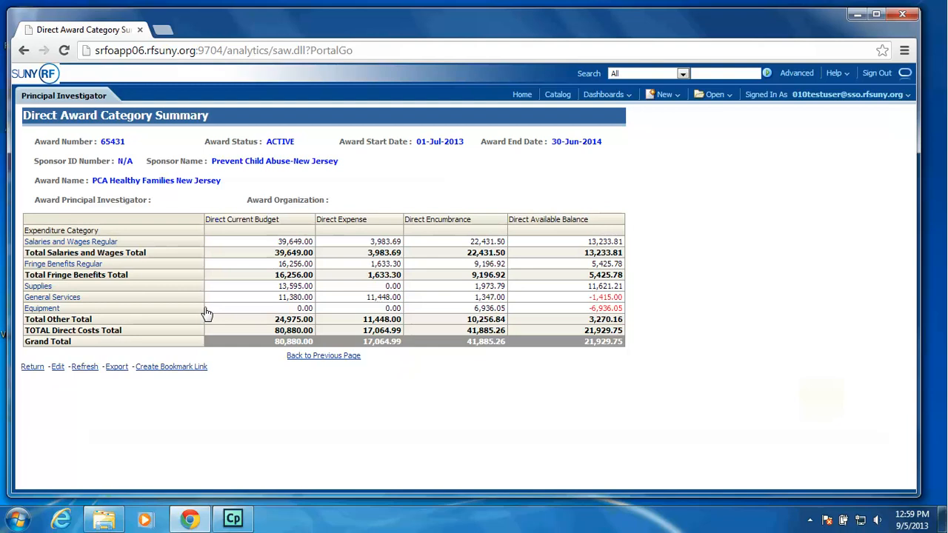
{"action": "mouse_move", "coordinate": [179, 274]}
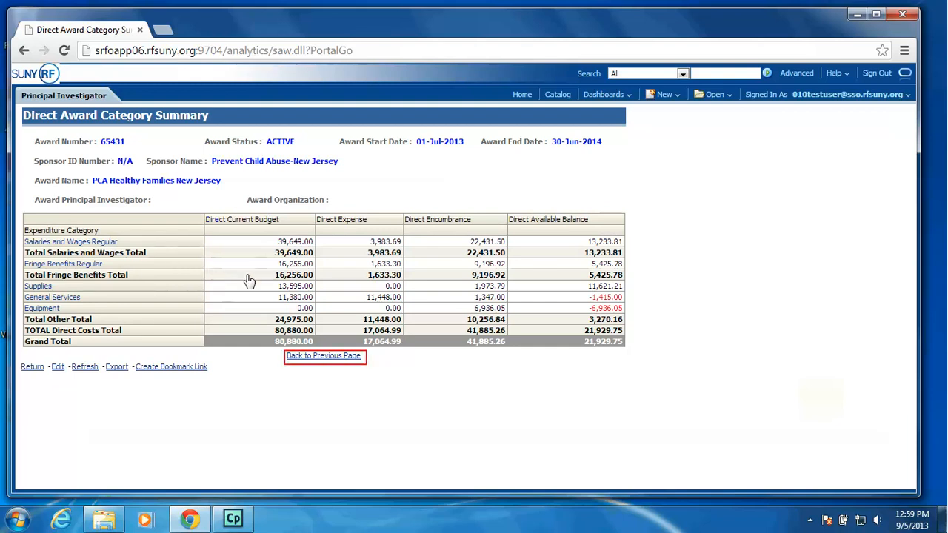
{"action": "mouse_move", "coordinate": [322, 361]}
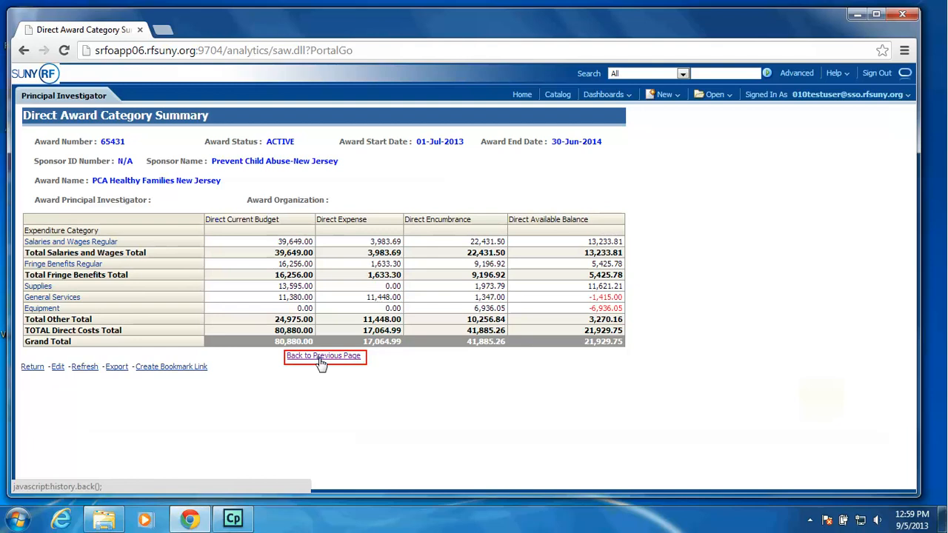
{"action": "left_click", "coordinate": [325, 355]}
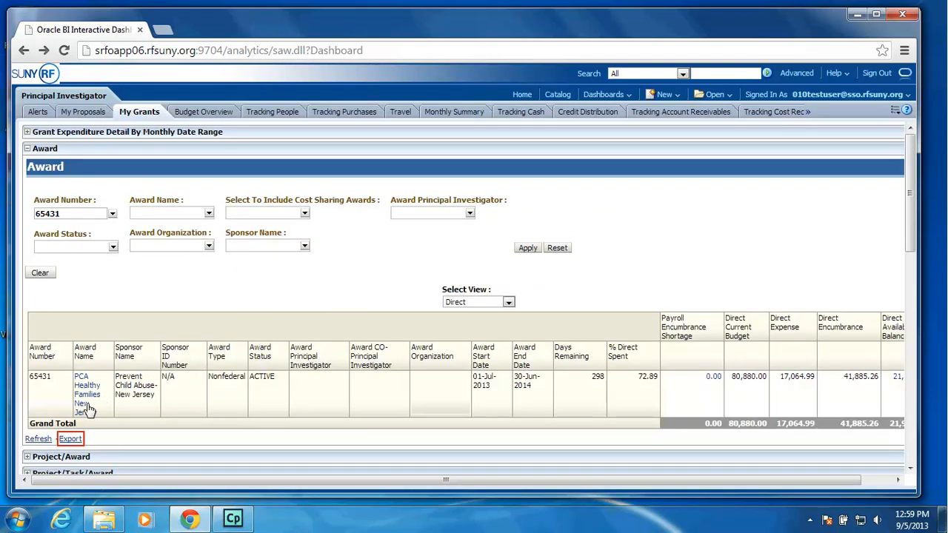
Show the export choices (PDF, Excel, PowerPoint, Web Archive, Data) for the filtered award report
{"action": "left_click", "coordinate": [72, 439]}
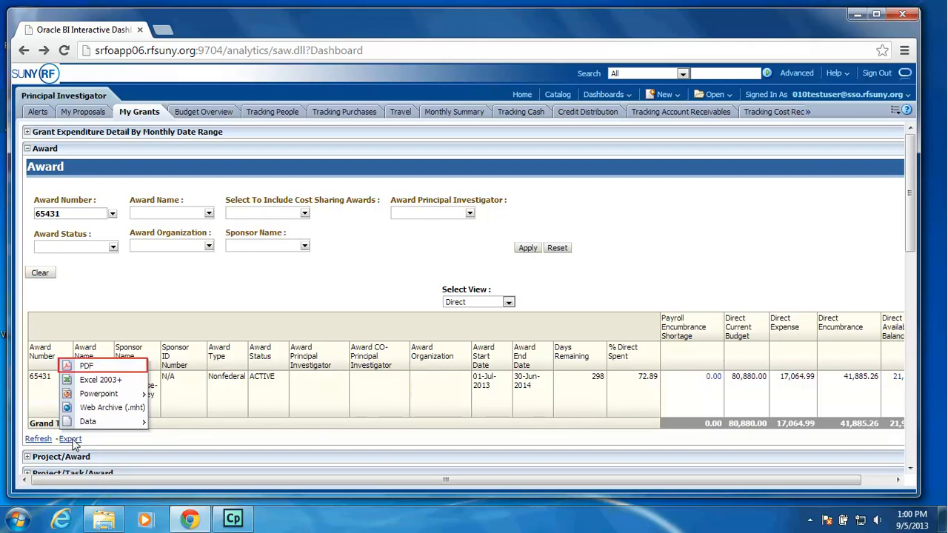
{"action": "mouse_move", "coordinate": [98, 379]}
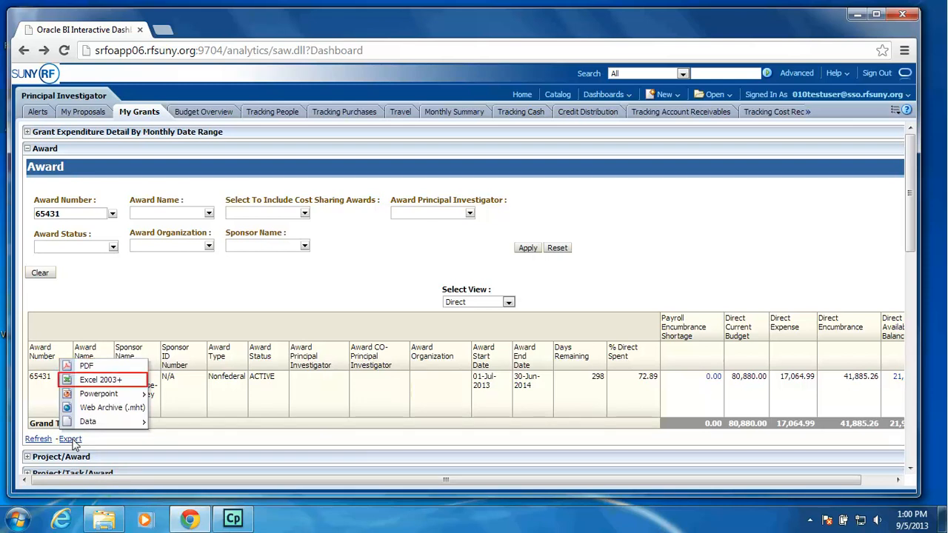
{"action": "mouse_move", "coordinate": [98, 394]}
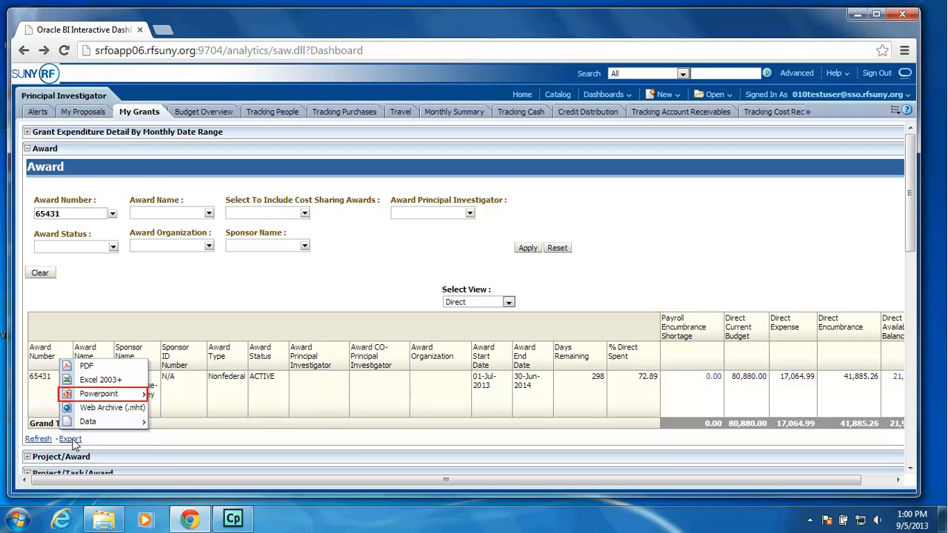
{"action": "mouse_move", "coordinate": [87, 421]}
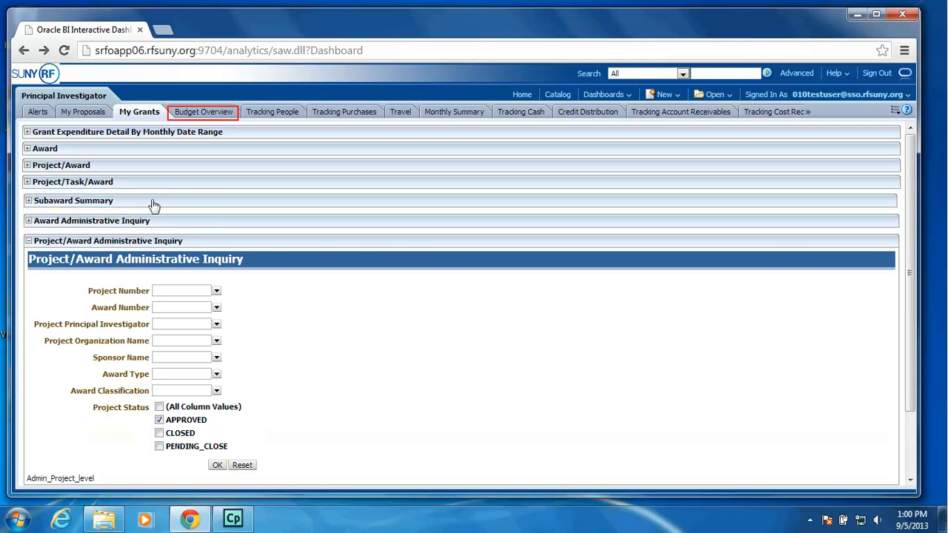
Run Monthly Award Expenditure Trend on Budget Overview for award 65431, 07/01/2013–08/31/2013
{"action": "left_click", "coordinate": [203, 111]}
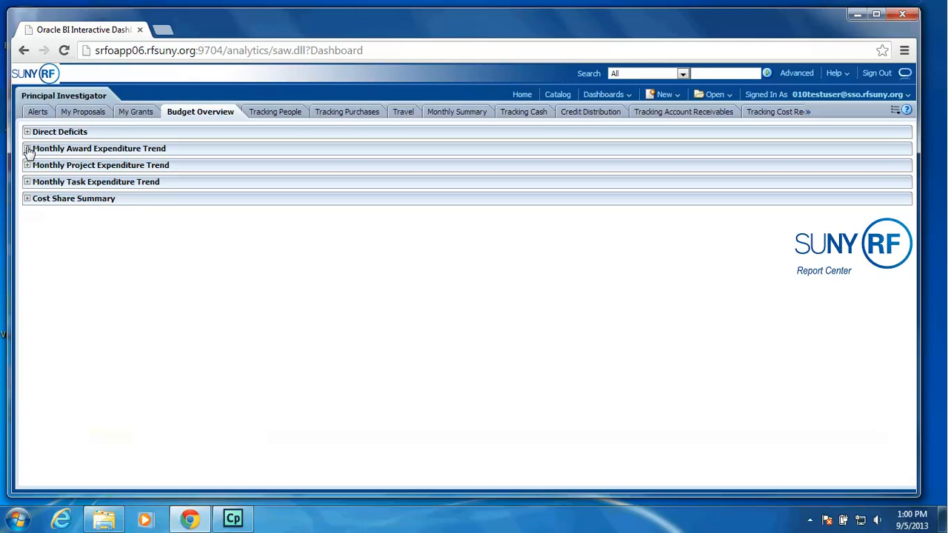
{"action": "mouse_move", "coordinate": [27, 148]}
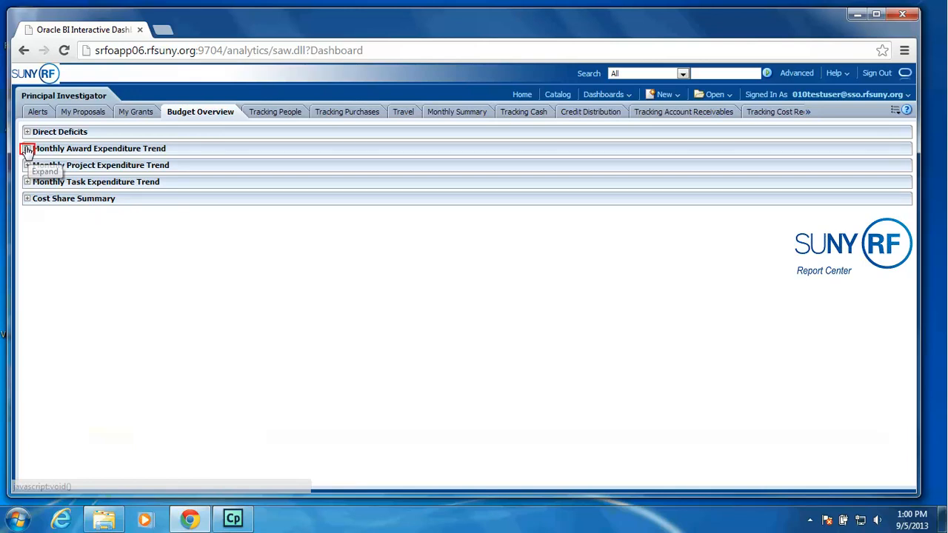
{"action": "left_click", "coordinate": [27, 148]}
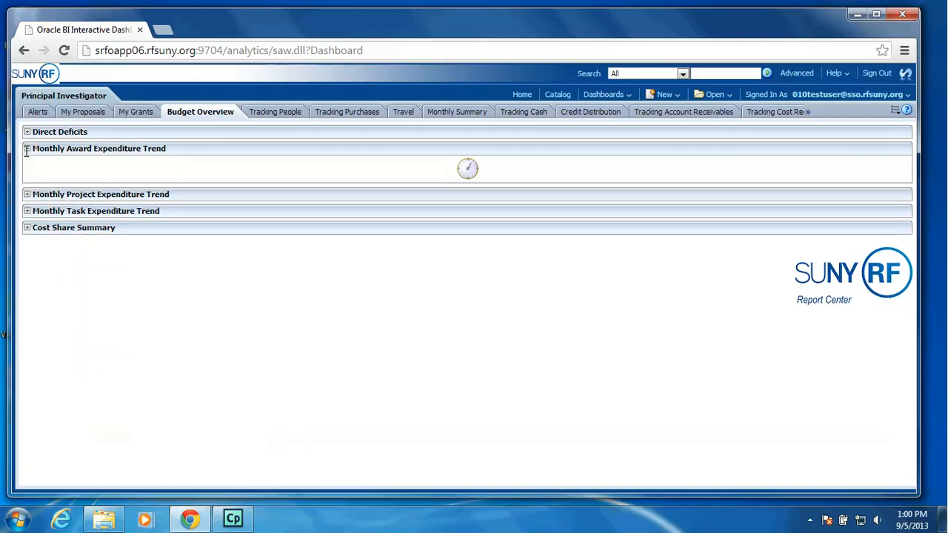
{"action": "left_click", "coordinate": [25, 148]}
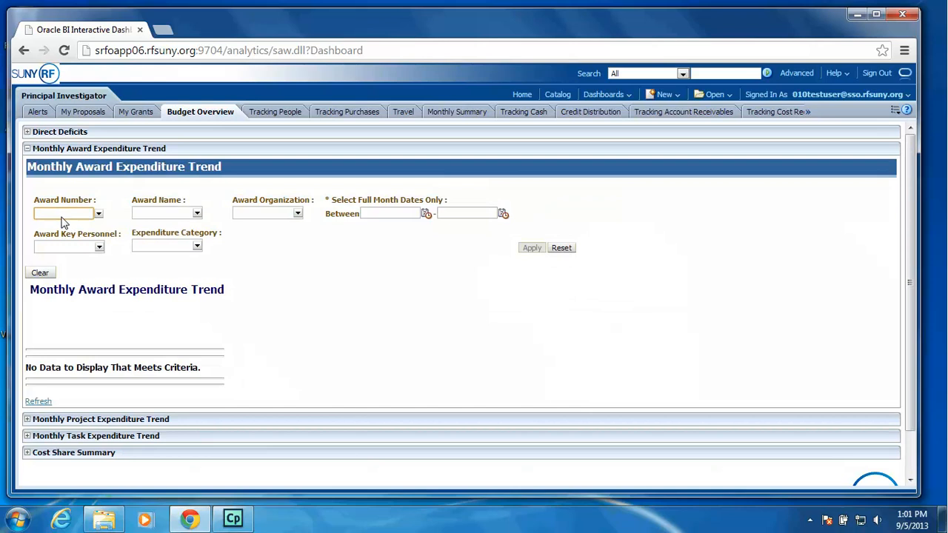
{"action": "type", "text": "65431"}
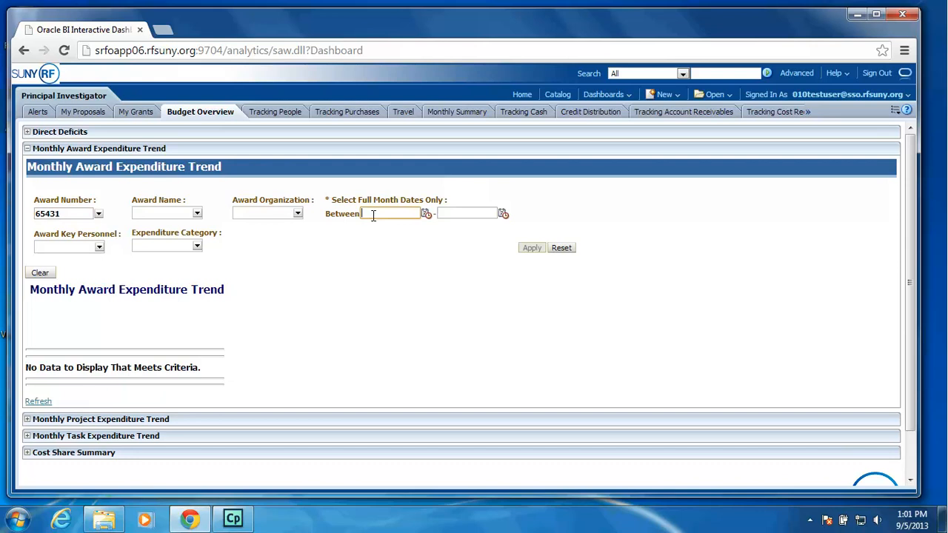
{"action": "type", "text": "07/01"}
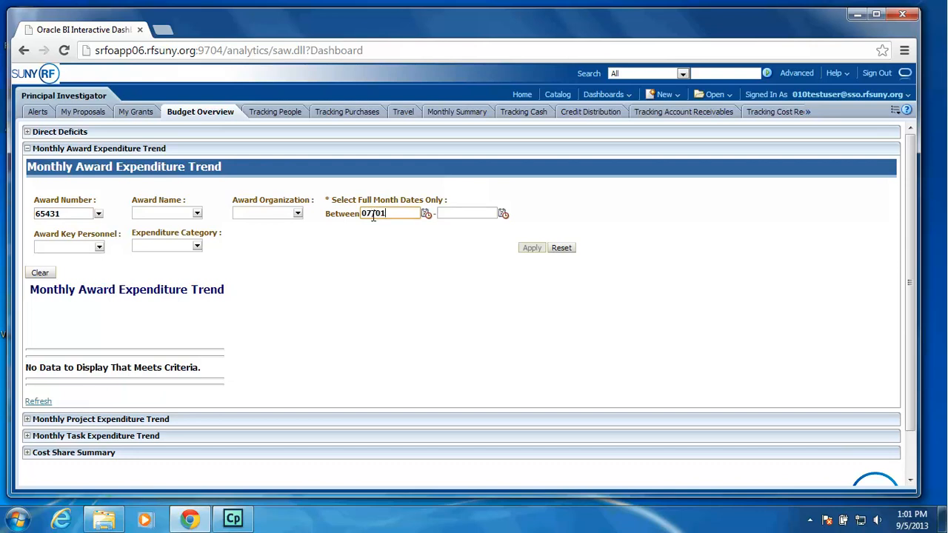
{"action": "type", "text": "/2013"}
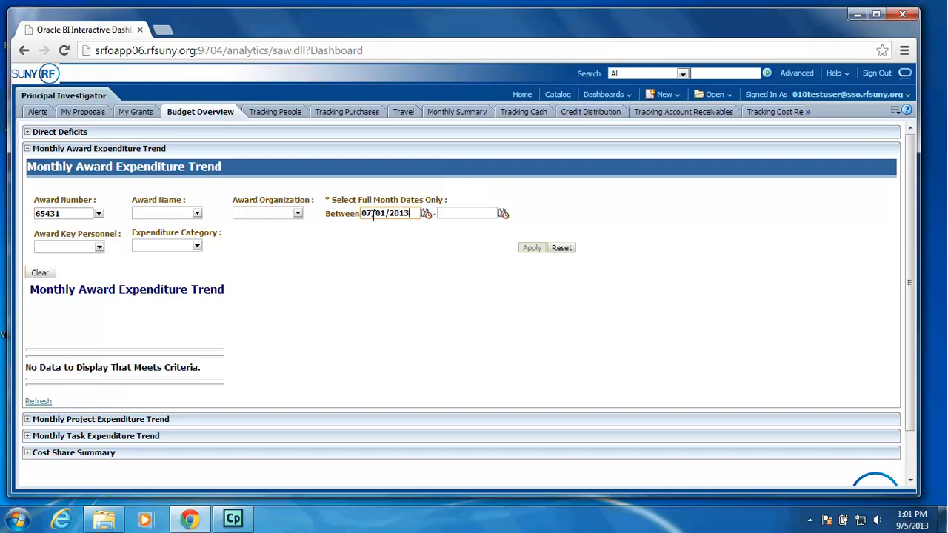
{"action": "type", "text": "08/31/2013"}
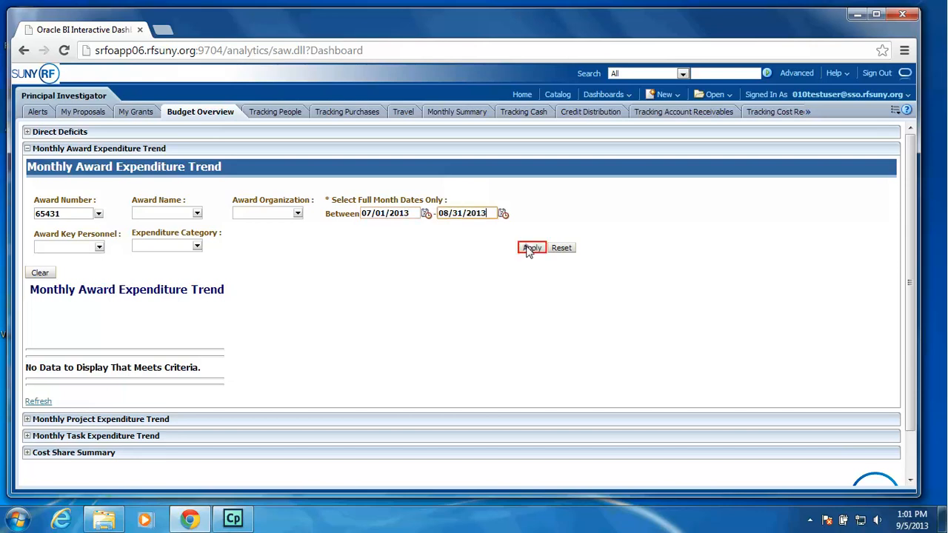
{"action": "left_click", "coordinate": [532, 248]}
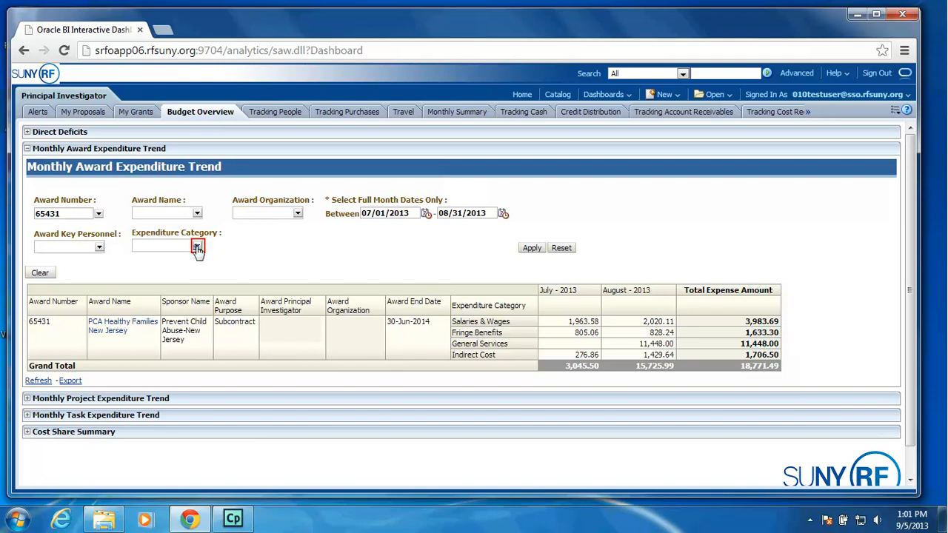
Limit the expenditure trend to the General Services category, totalling 11,448.00
{"action": "left_click", "coordinate": [195, 247]}
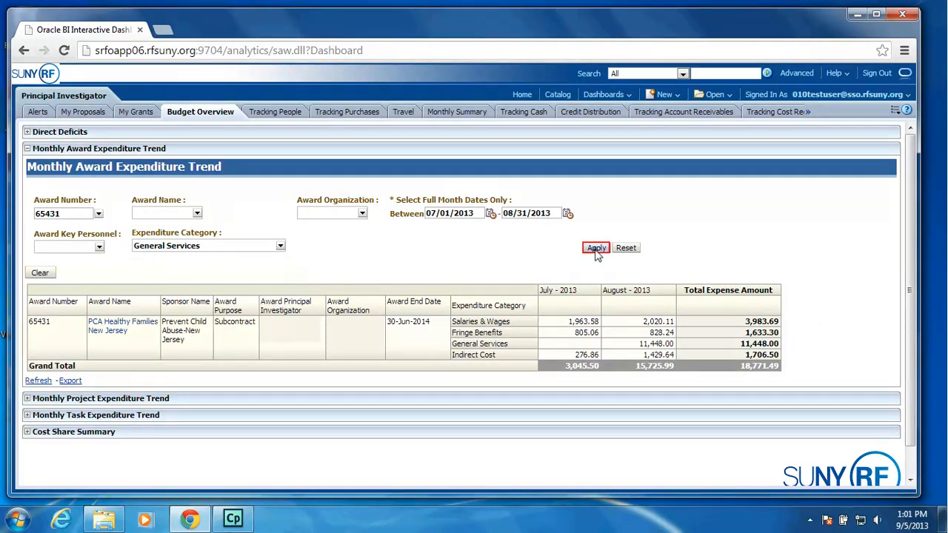
{"action": "left_click", "coordinate": [597, 248]}
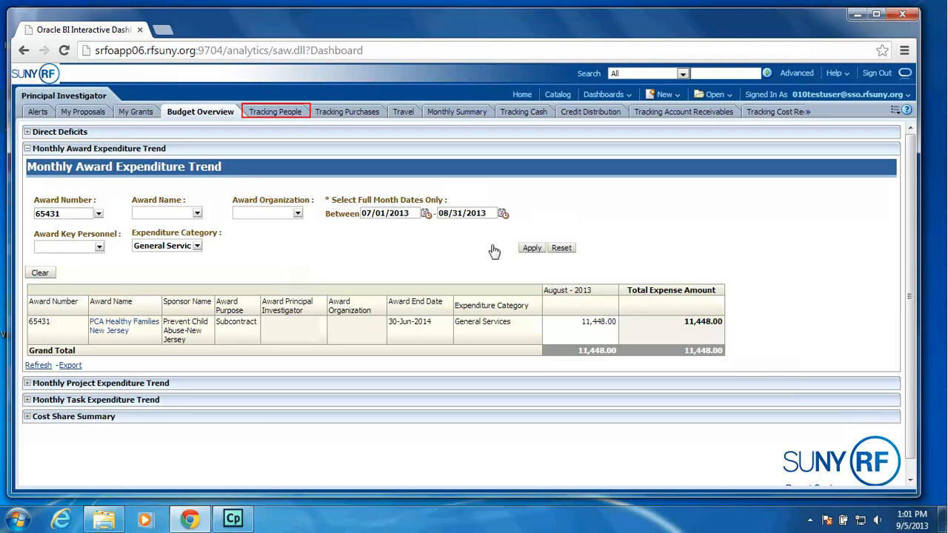
{"action": "mouse_move", "coordinate": [276, 121]}
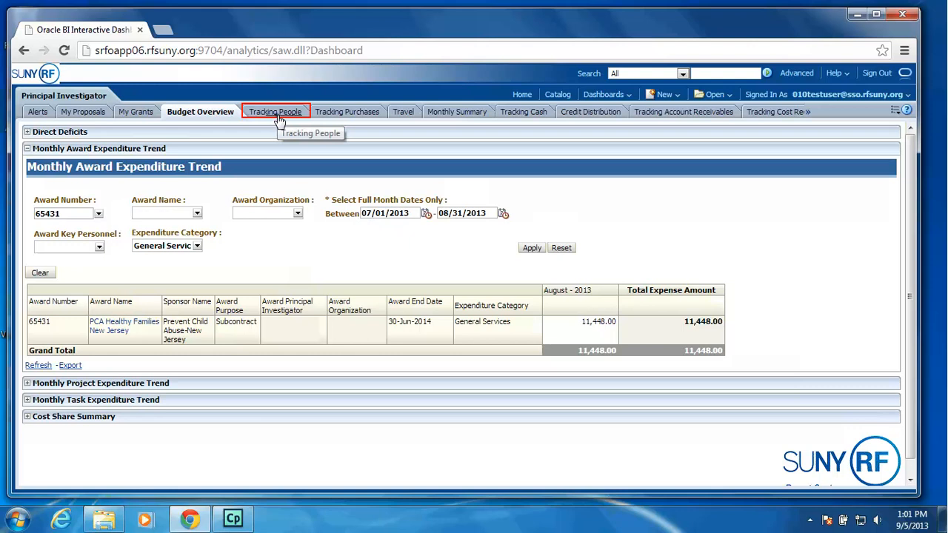
Go to the Tracking People page with its Labor Schedule Inquiry prompts
{"action": "left_click", "coordinate": [274, 111]}
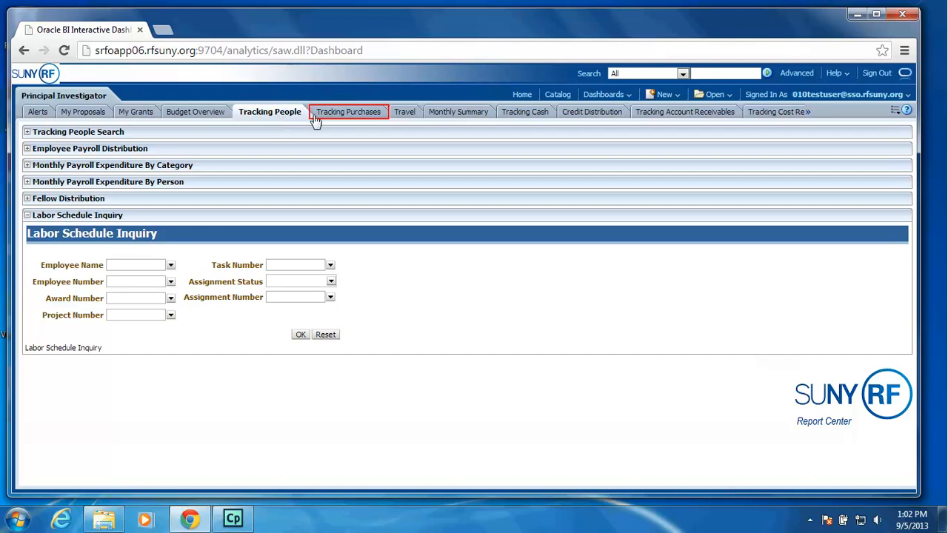
{"action": "mouse_move", "coordinate": [352, 117]}
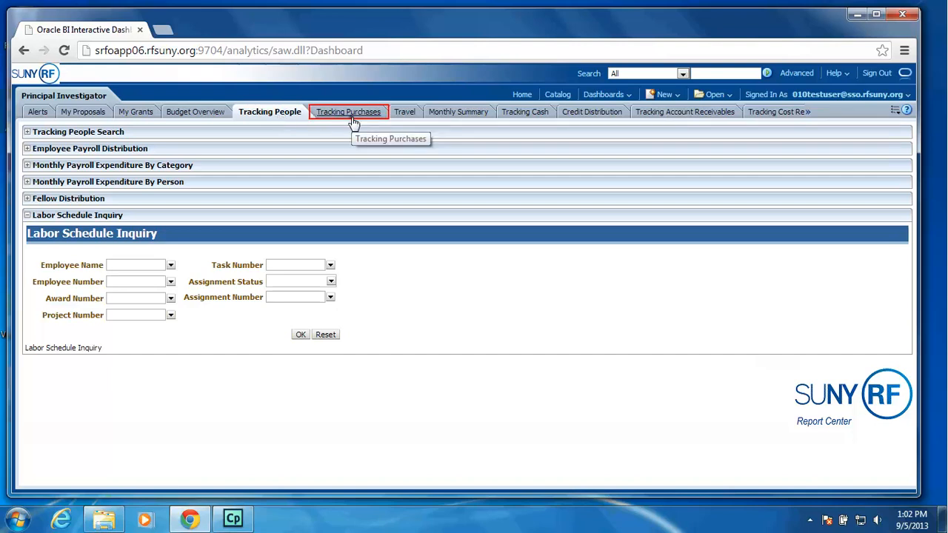
Go to the Tracking Purchases page listing invoice, purchase order and requisition sections
{"action": "left_click", "coordinate": [350, 112]}
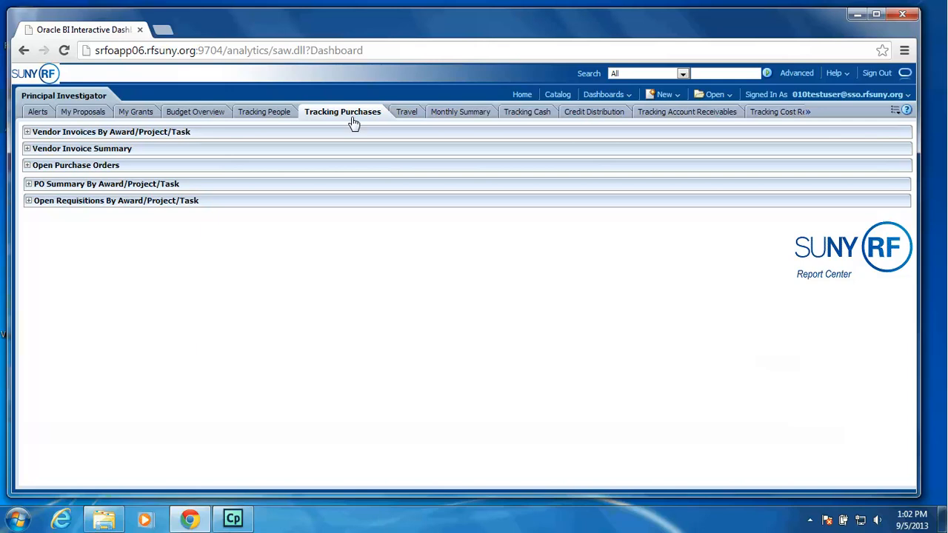
{"action": "mouse_move", "coordinate": [358, 121]}
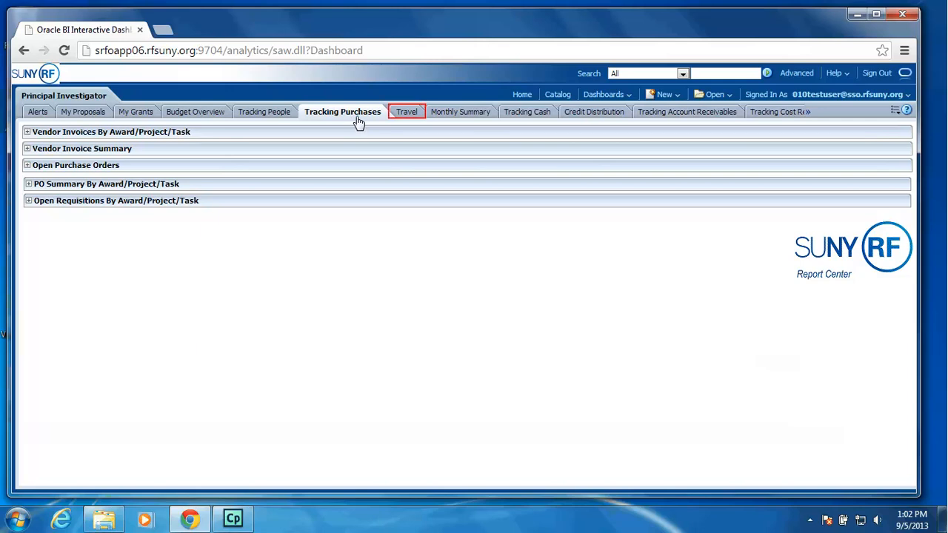
{"action": "mouse_move", "coordinate": [412, 119]}
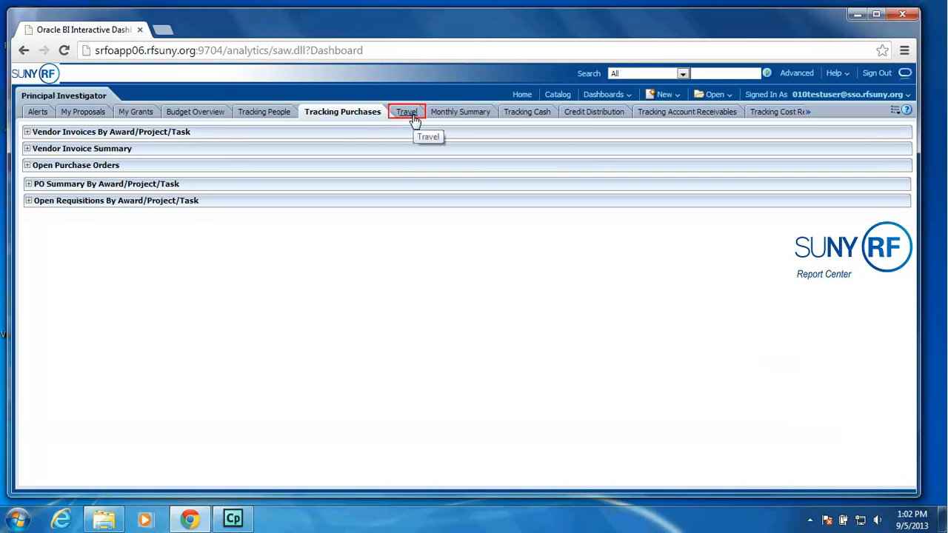
Go to the Travel page and expand Search Travel Processed to show its filter prompts
{"action": "left_click", "coordinate": [406, 111]}
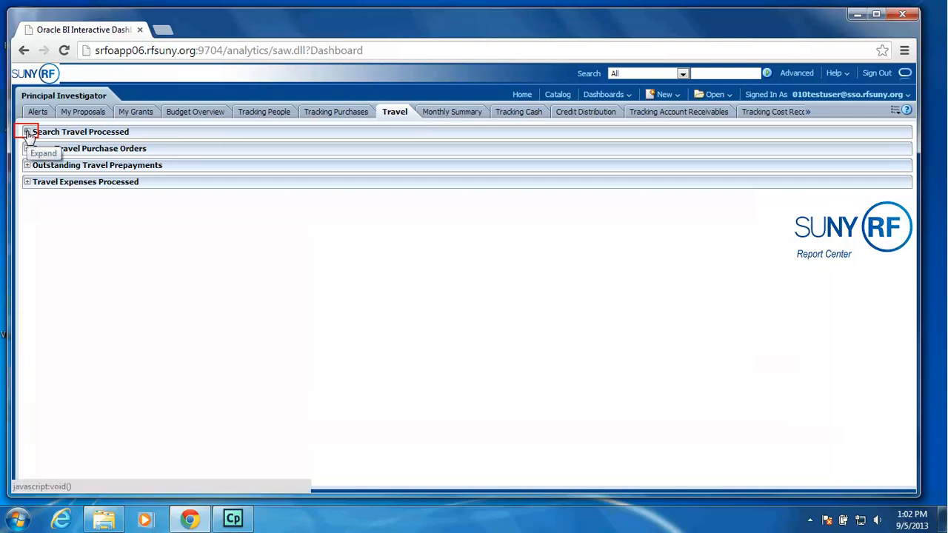
{"action": "left_click", "coordinate": [28, 132]}
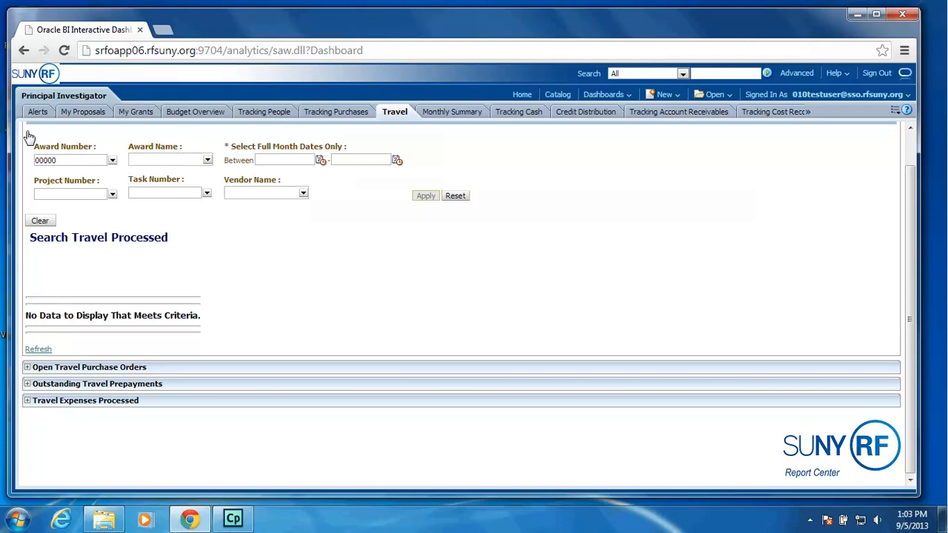
{"action": "mouse_move", "coordinate": [255, 133]}
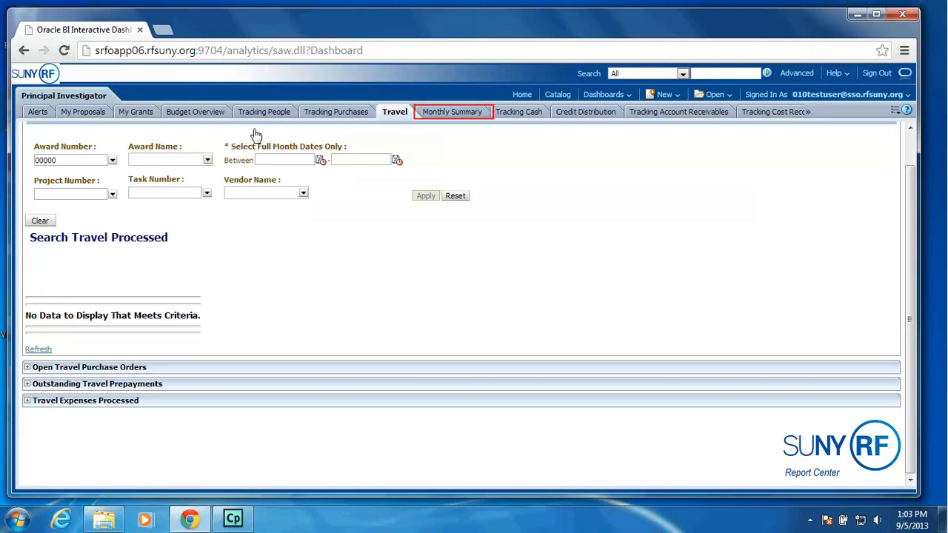
{"action": "mouse_move", "coordinate": [459, 117]}
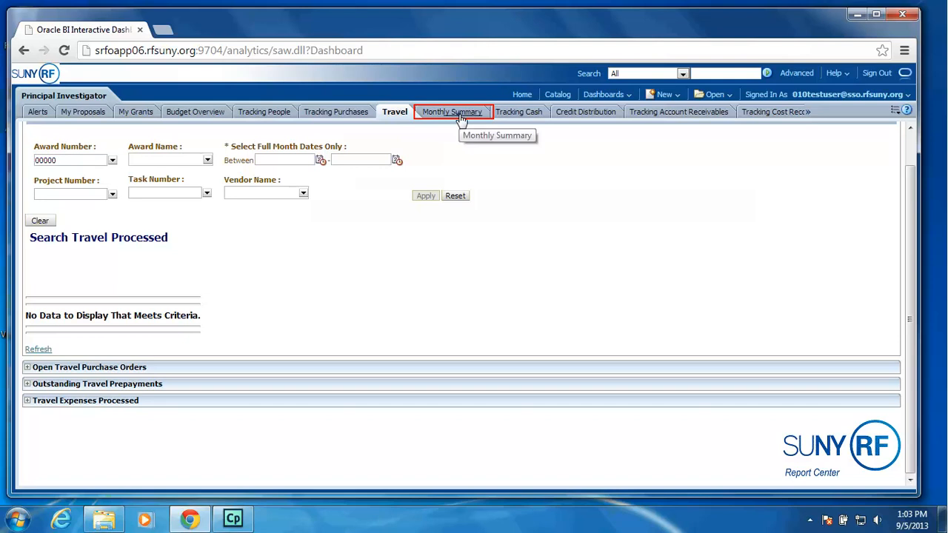
Run Monthly Award Summary By Category for award 65431, month ending 07/31/2013
{"action": "left_click", "coordinate": [453, 112]}
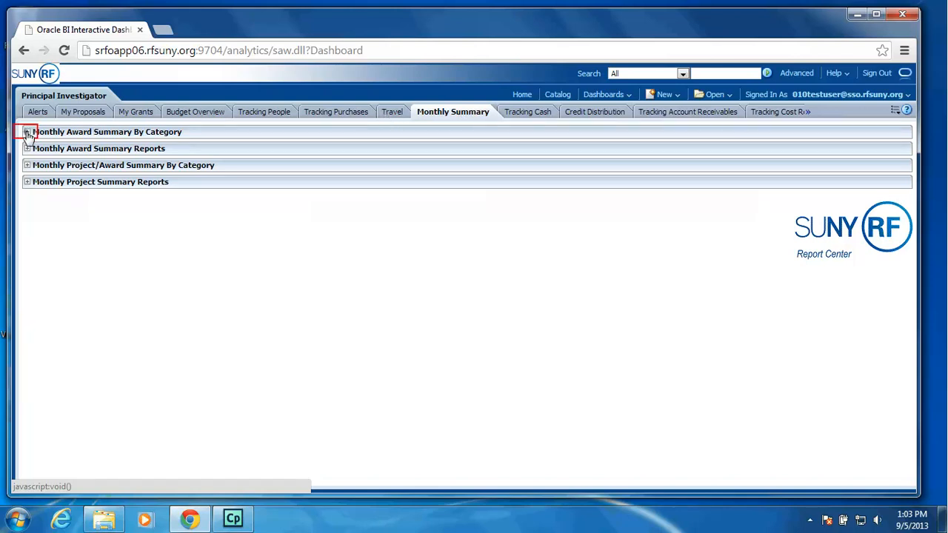
{"action": "left_click", "coordinate": [27, 134]}
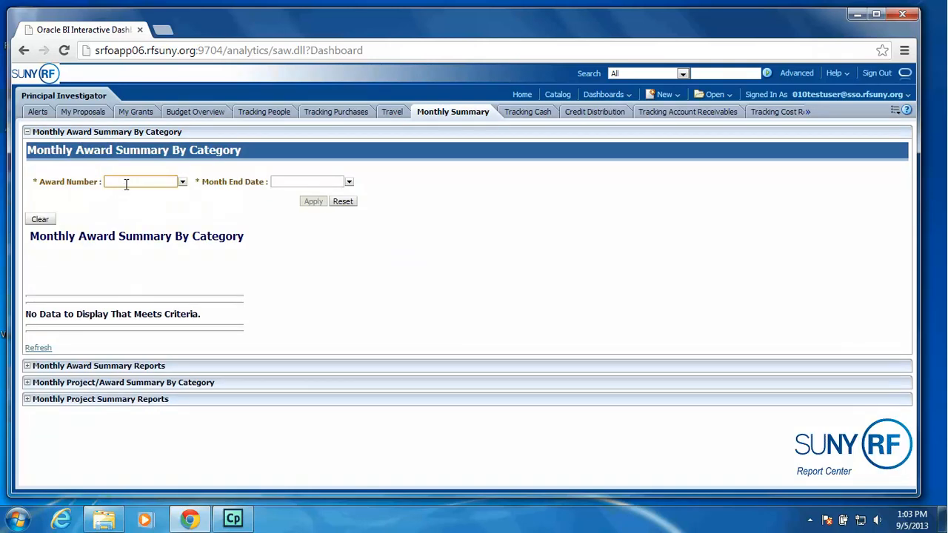
{"action": "type", "text": "65431"}
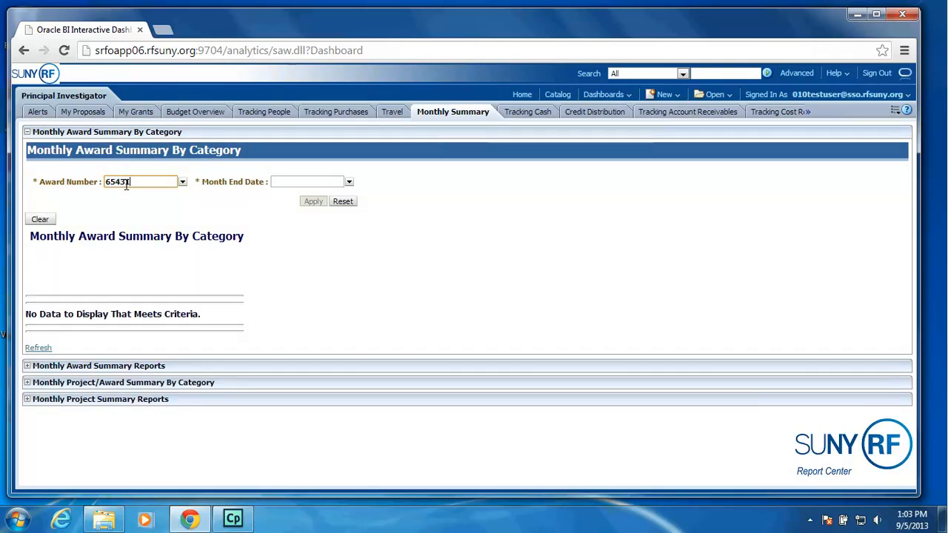
{"action": "type", "text": "07/31/"}
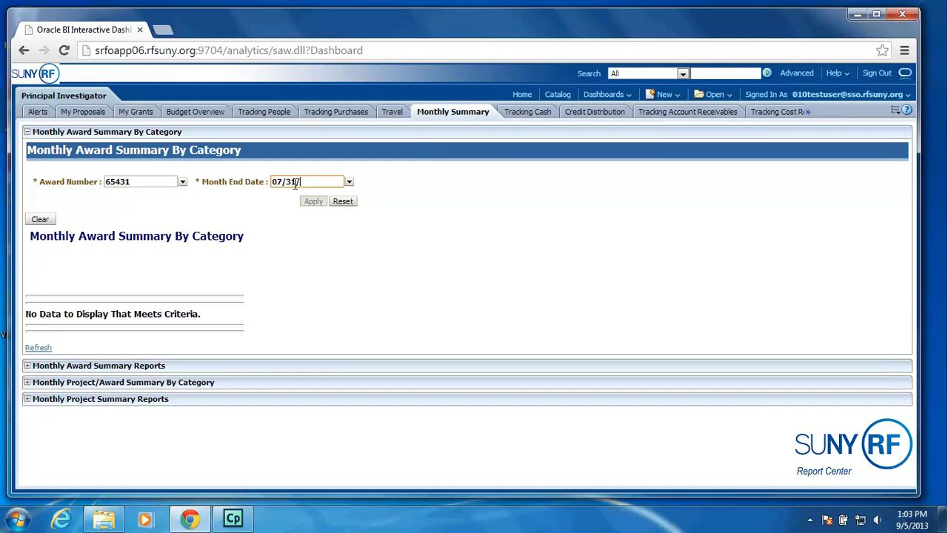
{"action": "type", "text": "2013"}
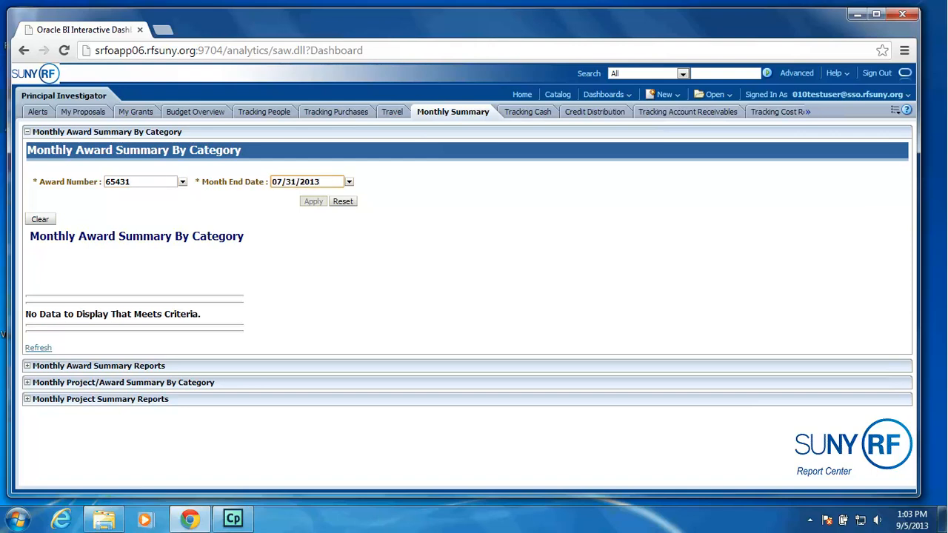
{"action": "left_click", "coordinate": [312, 201]}
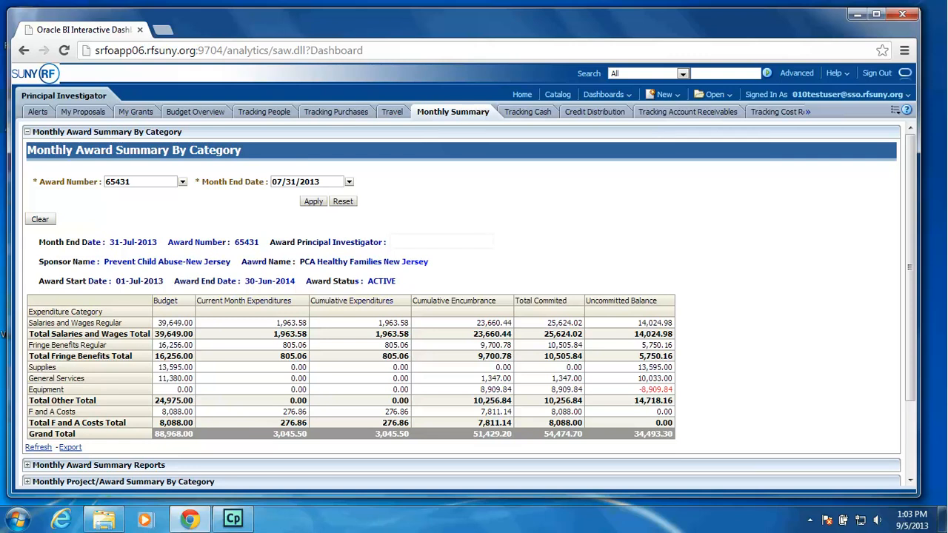
{"action": "mouse_move", "coordinate": [527, 111]}
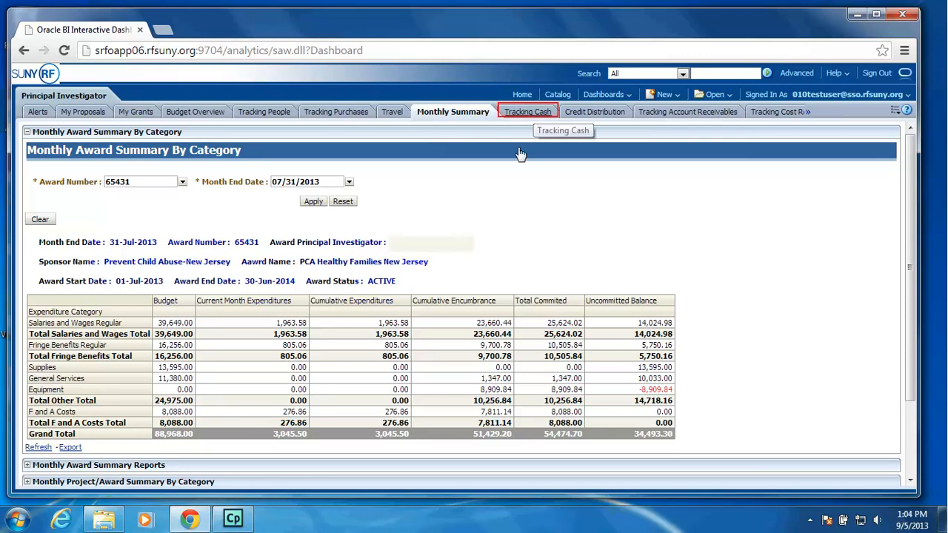
Visit the Tracking Cash, Credit Distribution and Tracking Account Receivables dashboard tabs in turn
{"action": "left_click", "coordinate": [527, 112]}
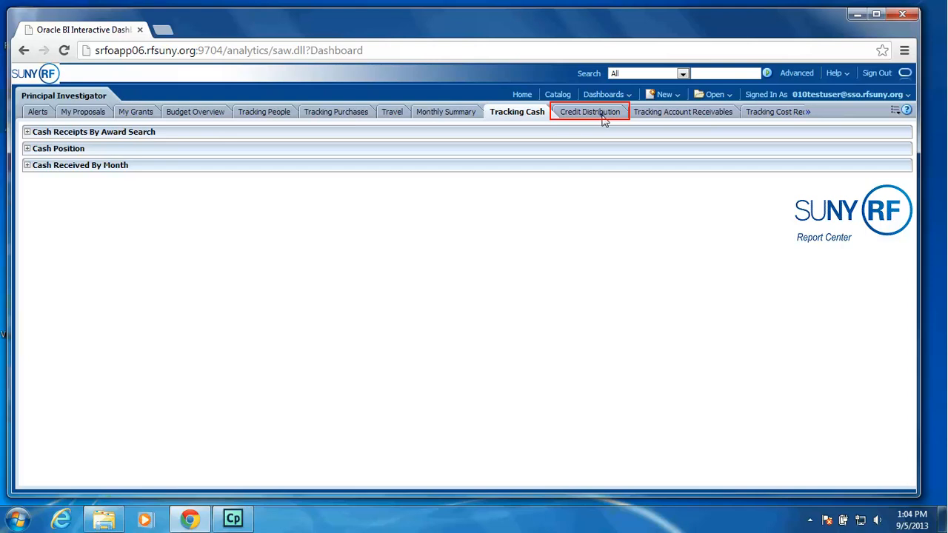
{"action": "left_click", "coordinate": [589, 112]}
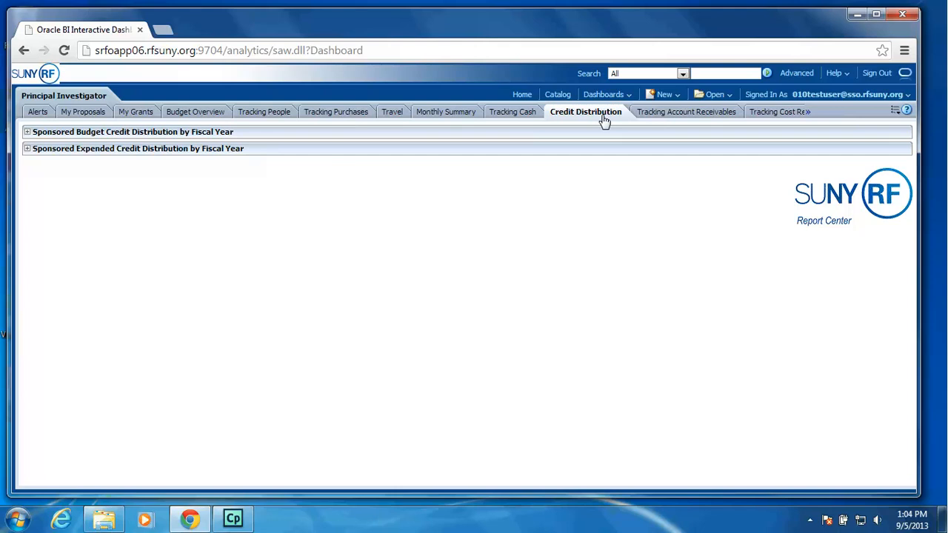
{"action": "mouse_move", "coordinate": [687, 111]}
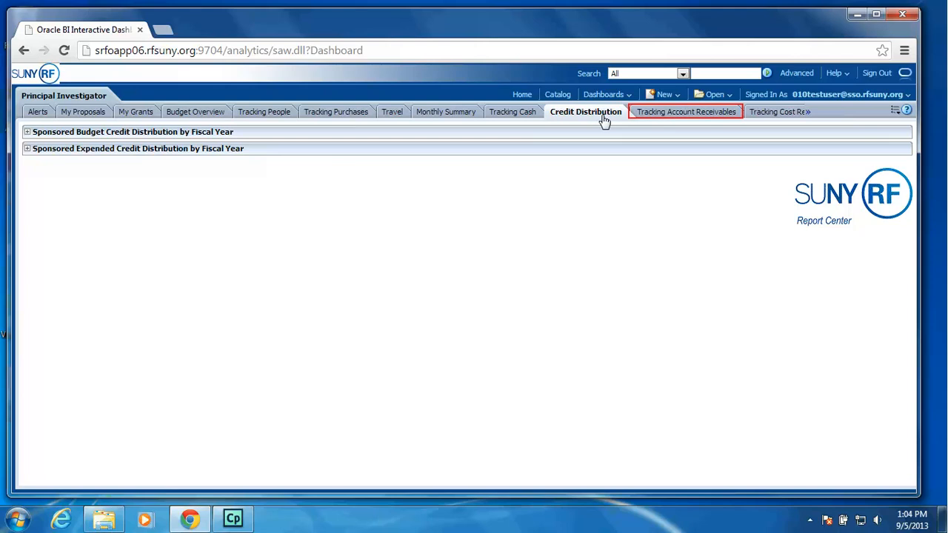
{"action": "mouse_move", "coordinate": [705, 117]}
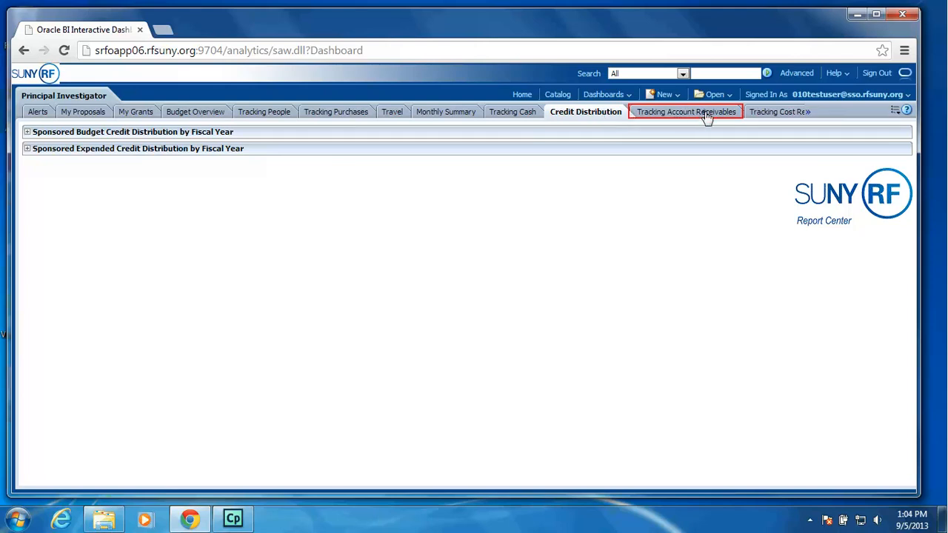
{"action": "left_click", "coordinate": [684, 111]}
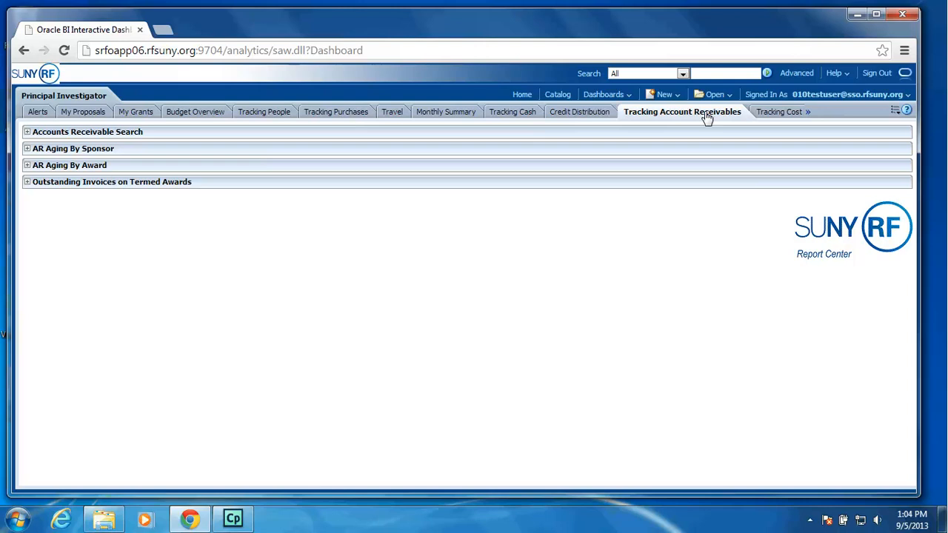
{"action": "mouse_move", "coordinate": [779, 115]}
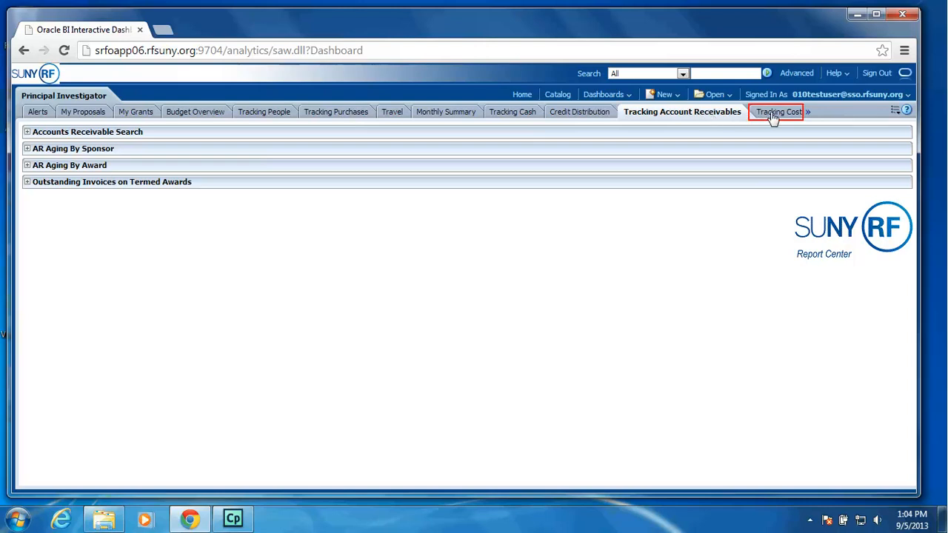
Show the Tracking Cost Recovery charts with the 5 Year Trend section expanded, then advance the tab bar
{"action": "left_click", "coordinate": [777, 112]}
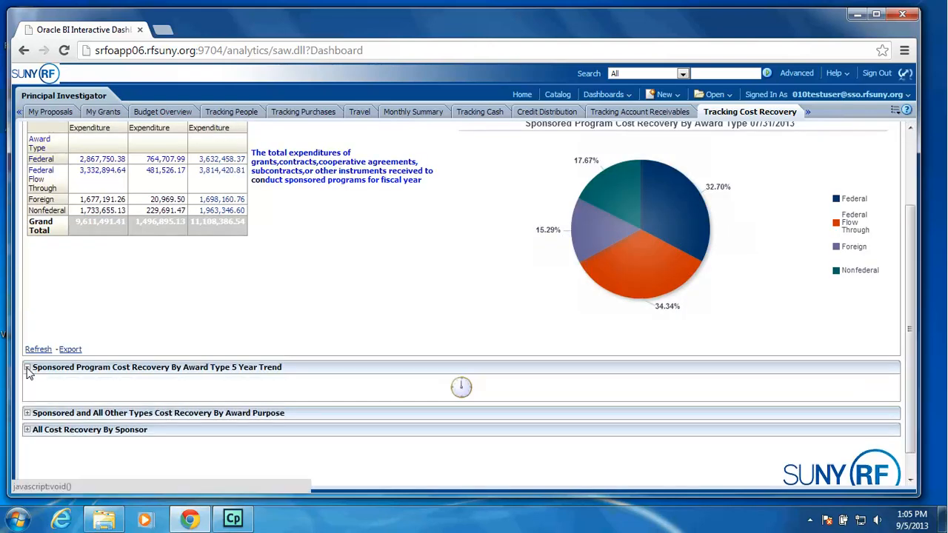
{"action": "left_click", "coordinate": [30, 367]}
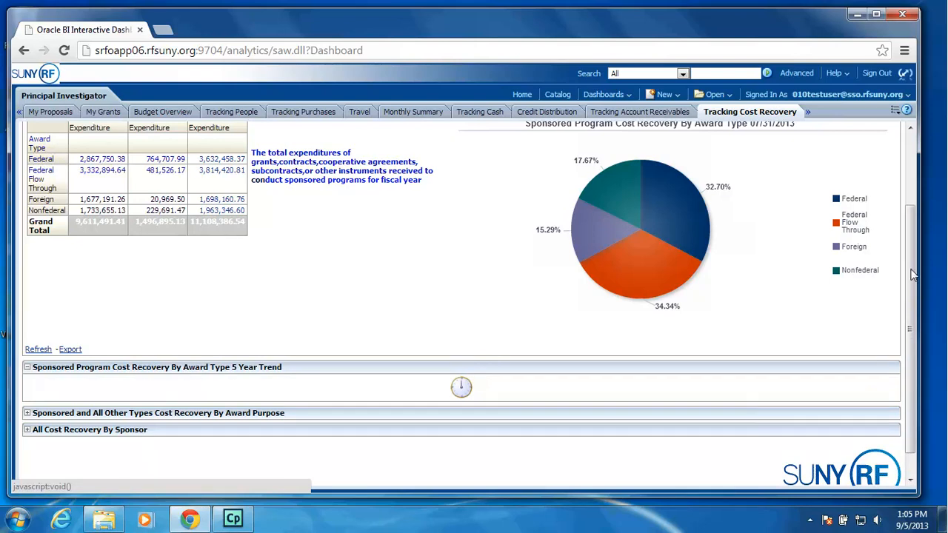
{"action": "scroll", "scroll_direction": "down", "scroll_amount": 3}
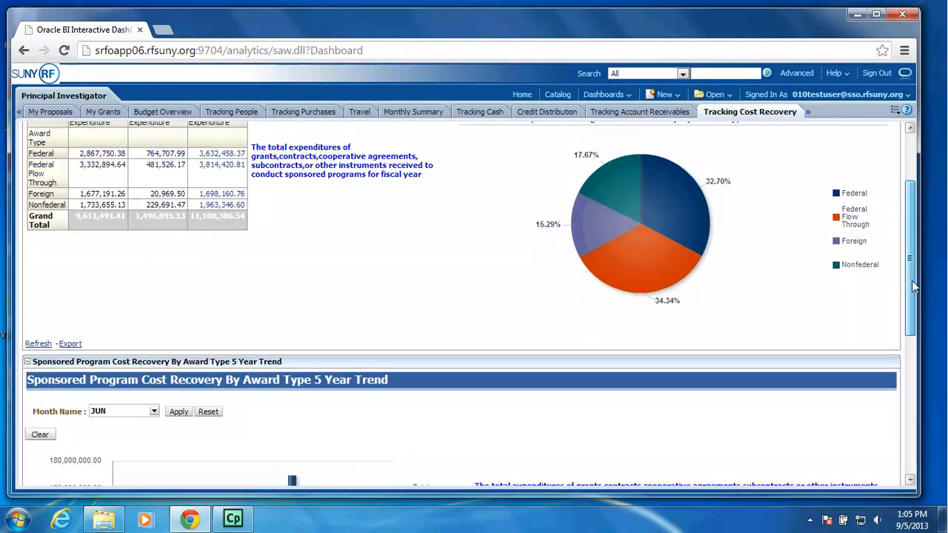
{"action": "scroll", "scroll_direction": "down", "scroll_amount": 3}
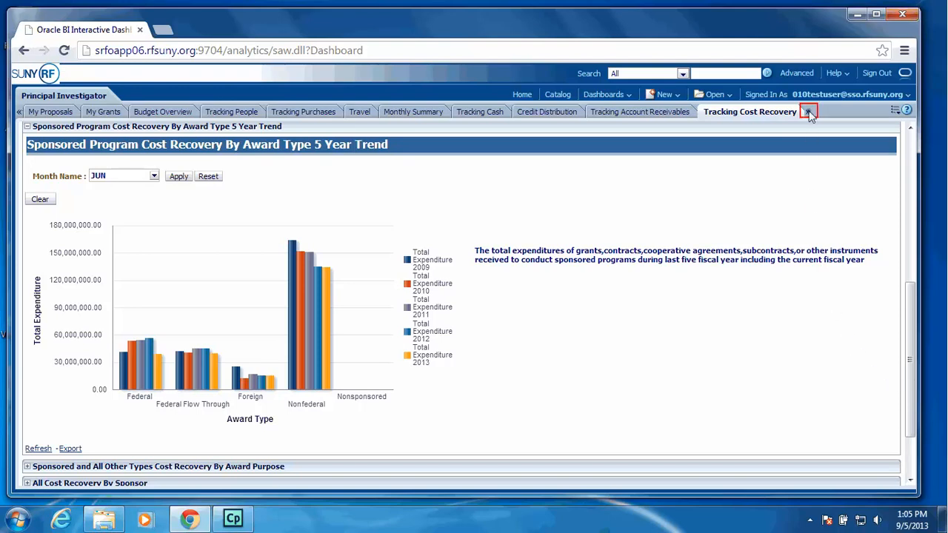
{"action": "left_click", "coordinate": [808, 113]}
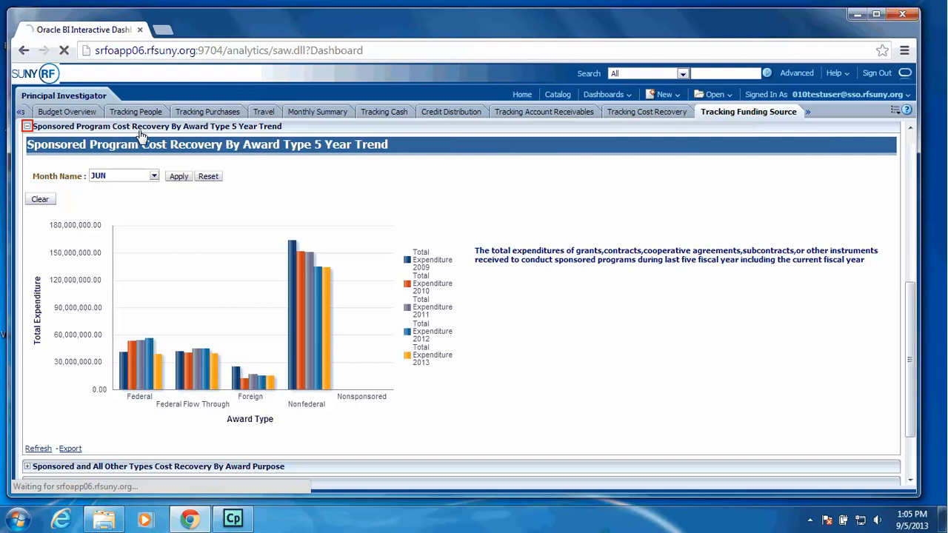
Expand Sponsored Program Funding By Award Type on the Tracking Funding Source tab
{"action": "left_click", "coordinate": [748, 111]}
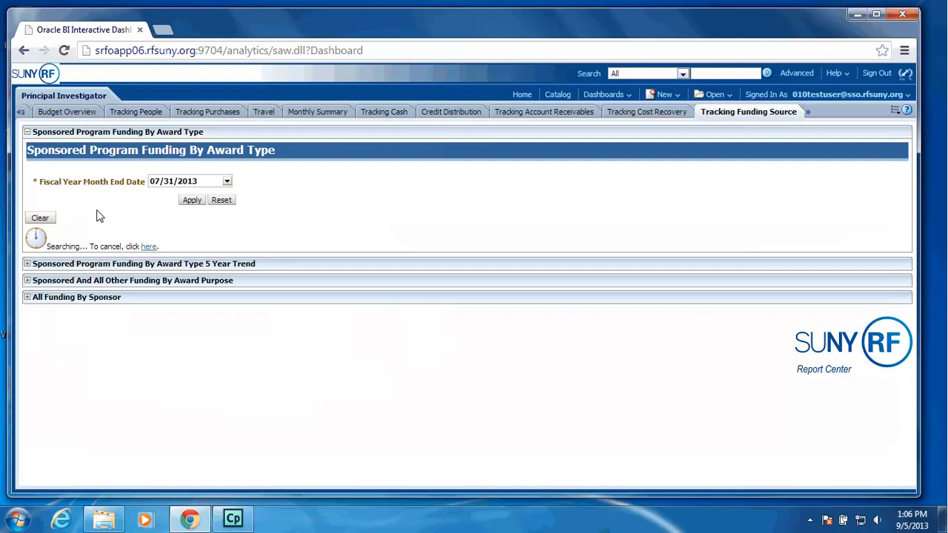
{"action": "mouse_move", "coordinate": [133, 217]}
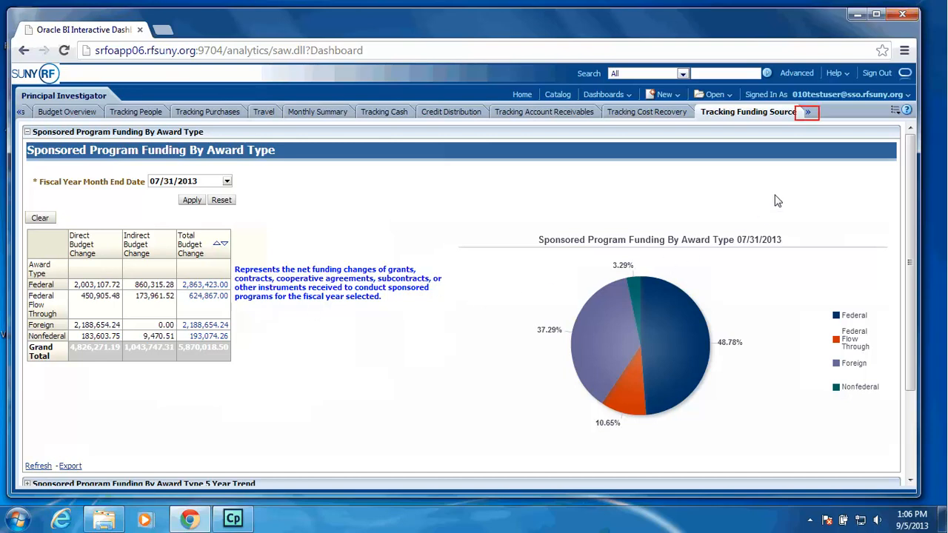
Show the Overview tab's descriptions down to the Self Paced Navigation Course entry
{"action": "left_click", "coordinate": [809, 113]}
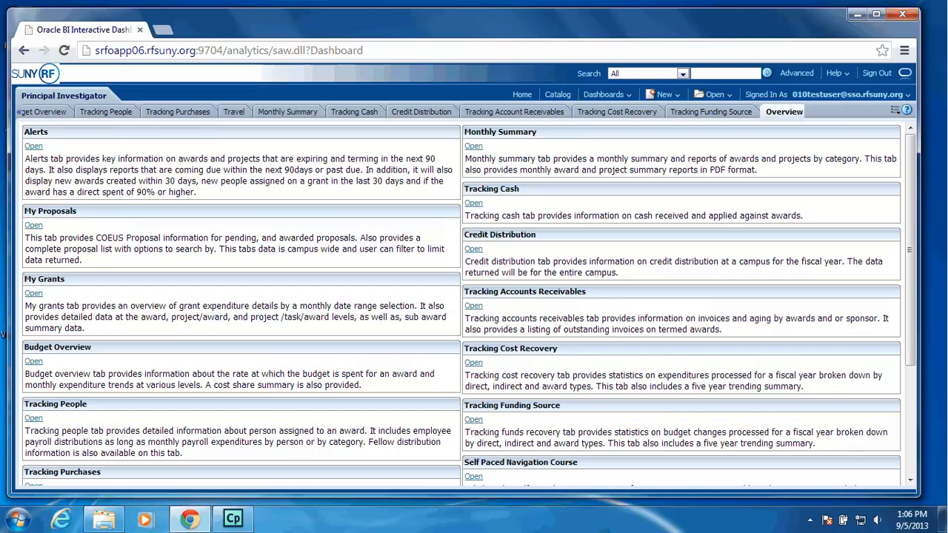
{"action": "scroll", "scroll_direction": "down", "scroll_amount": 3}
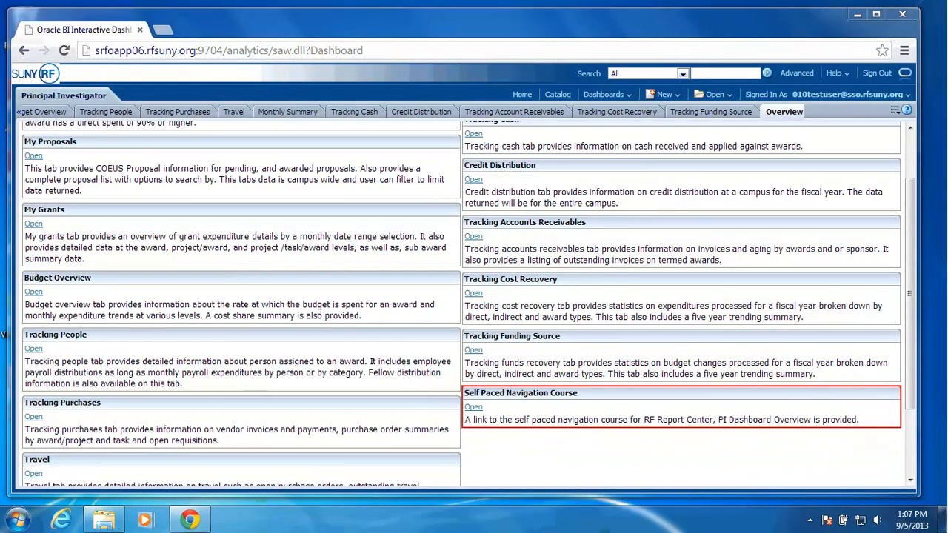